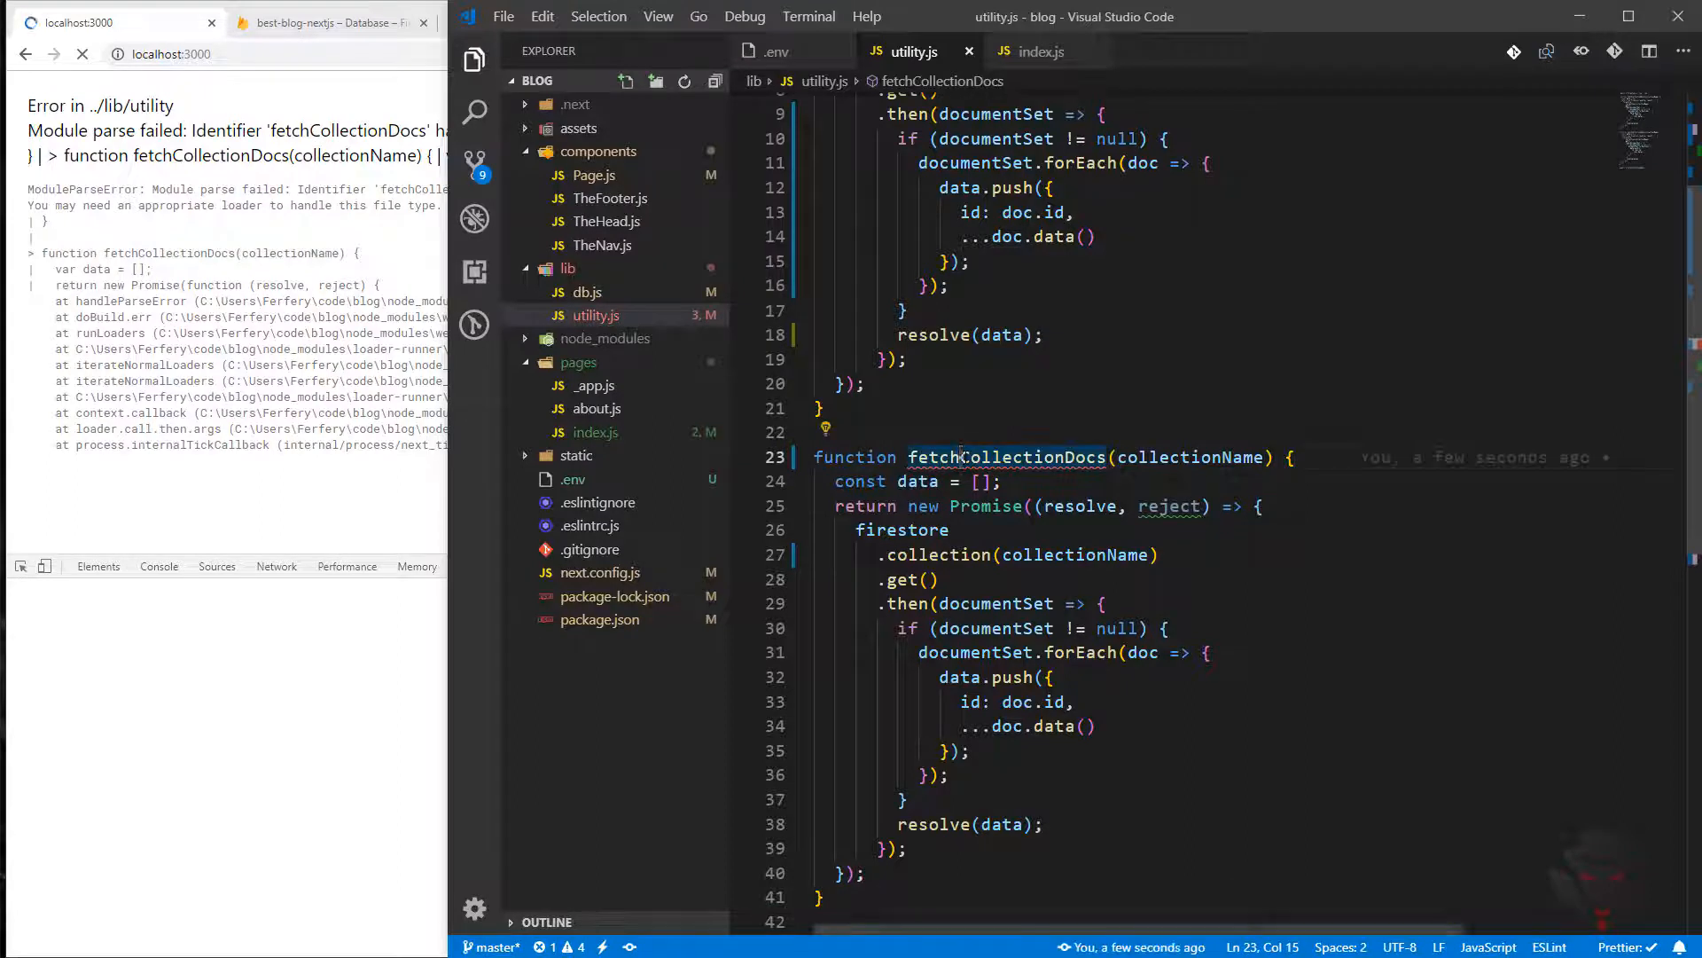
Rename the duplicated function to fetchDocumentFromCollection and add an id parameter before collectionName.
type("Docume")
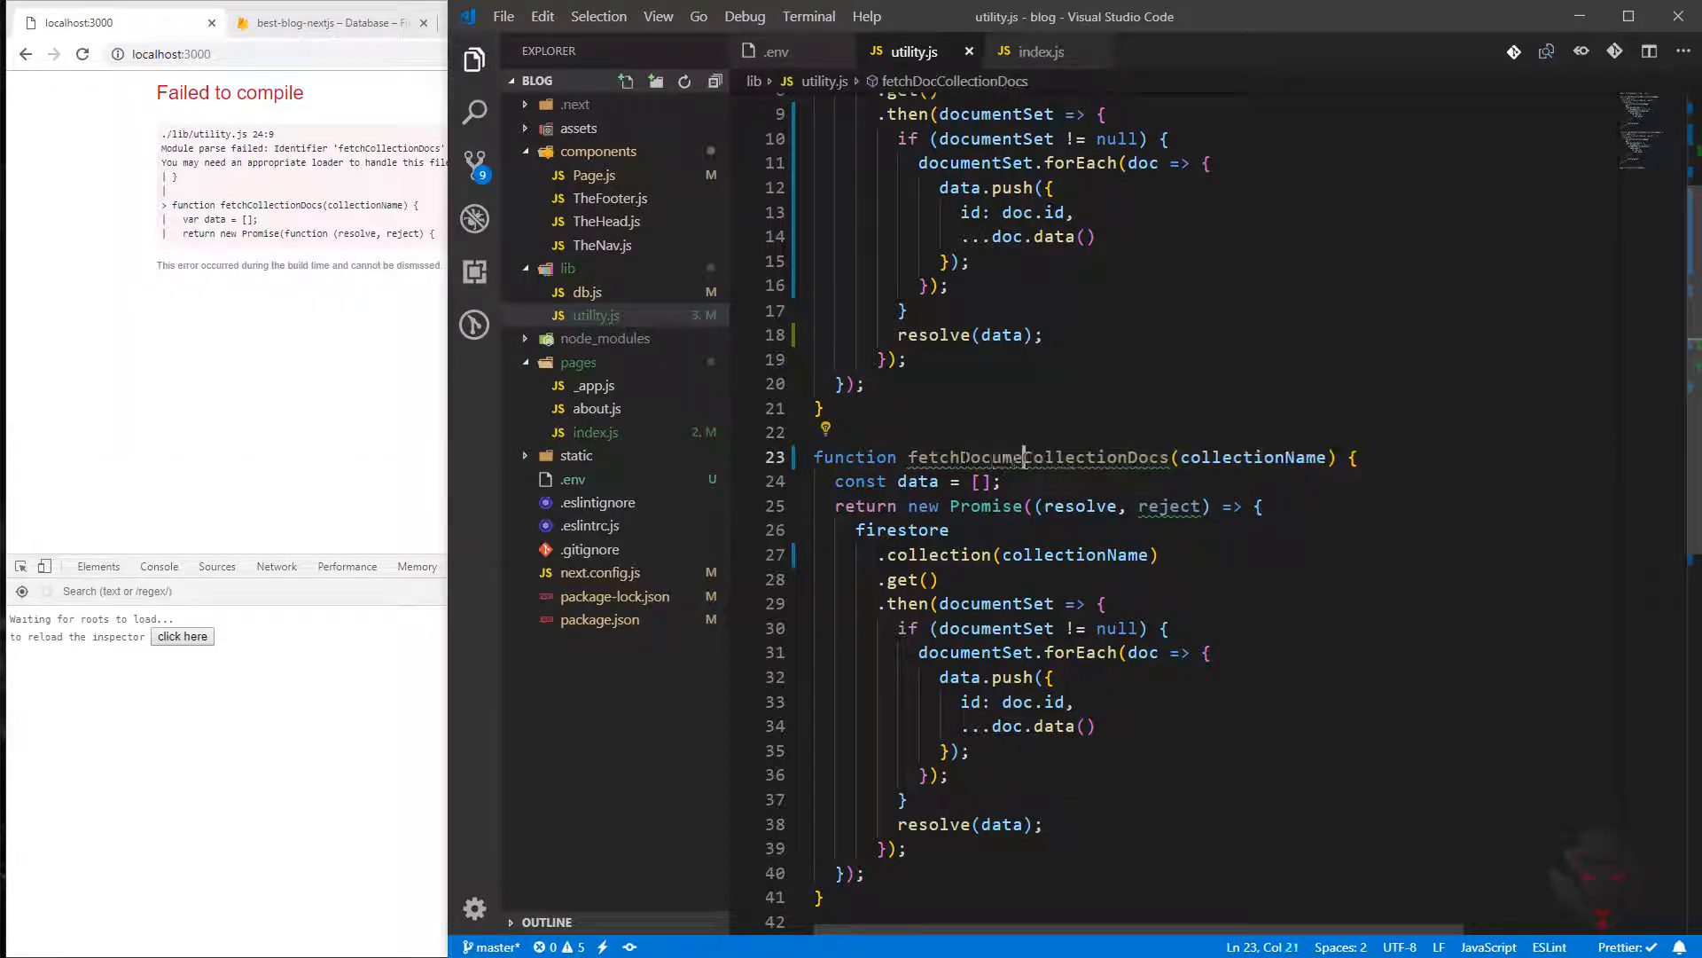
type("From")
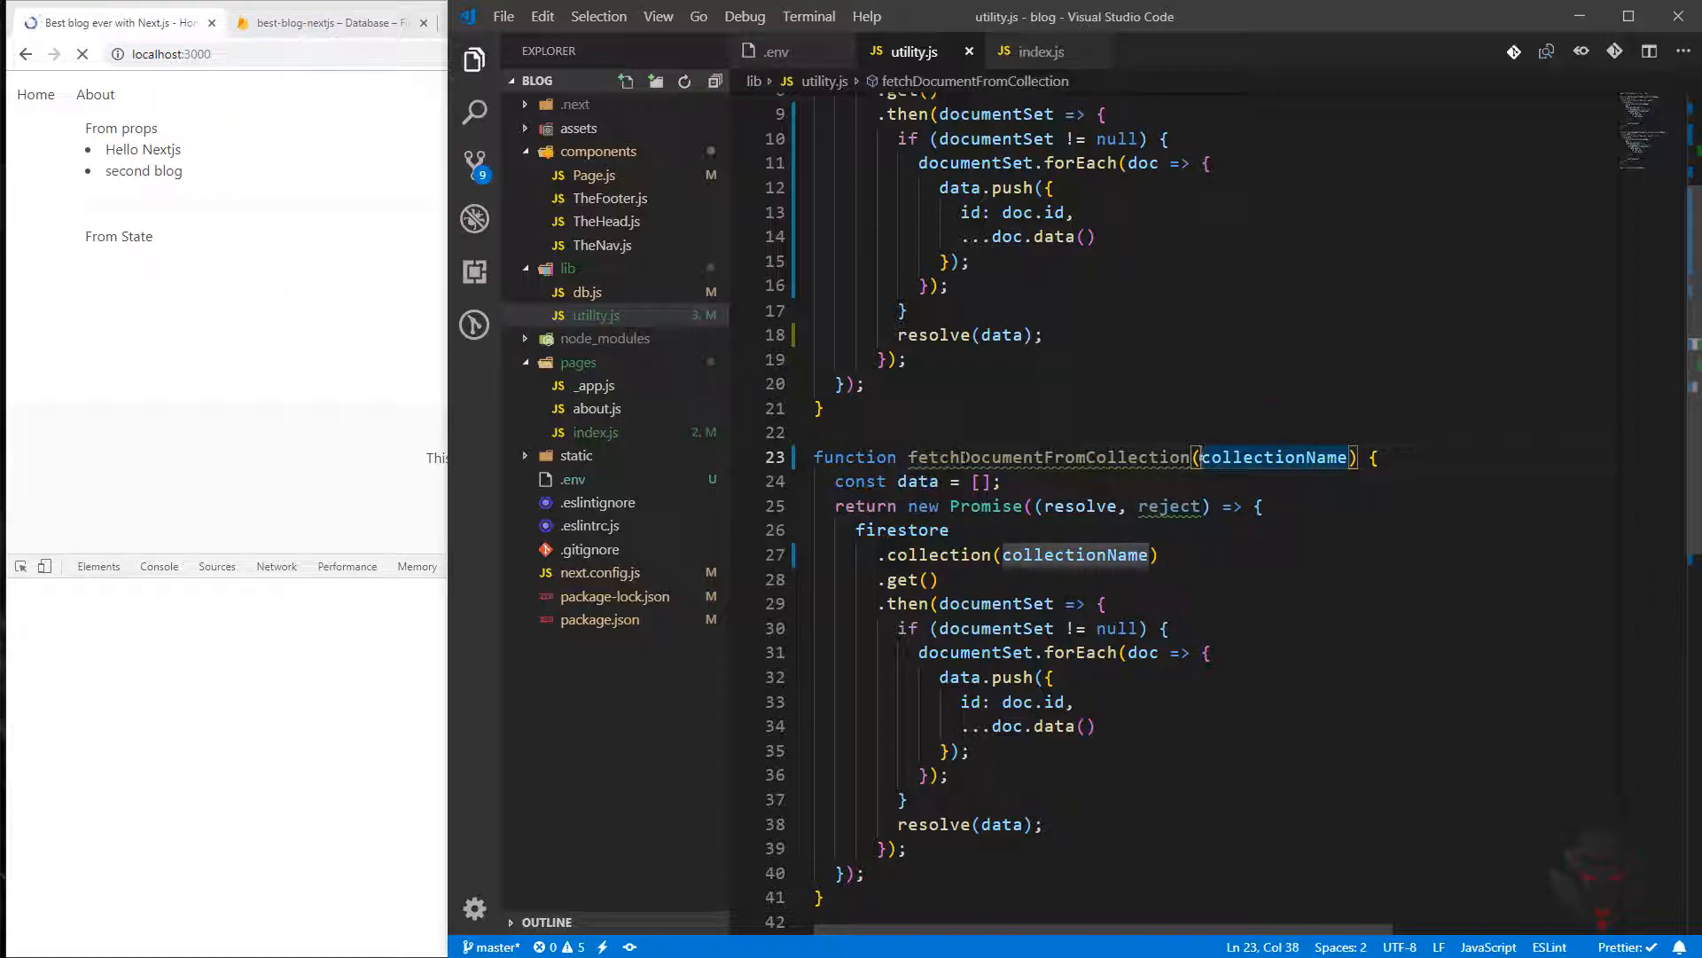
type("documen")
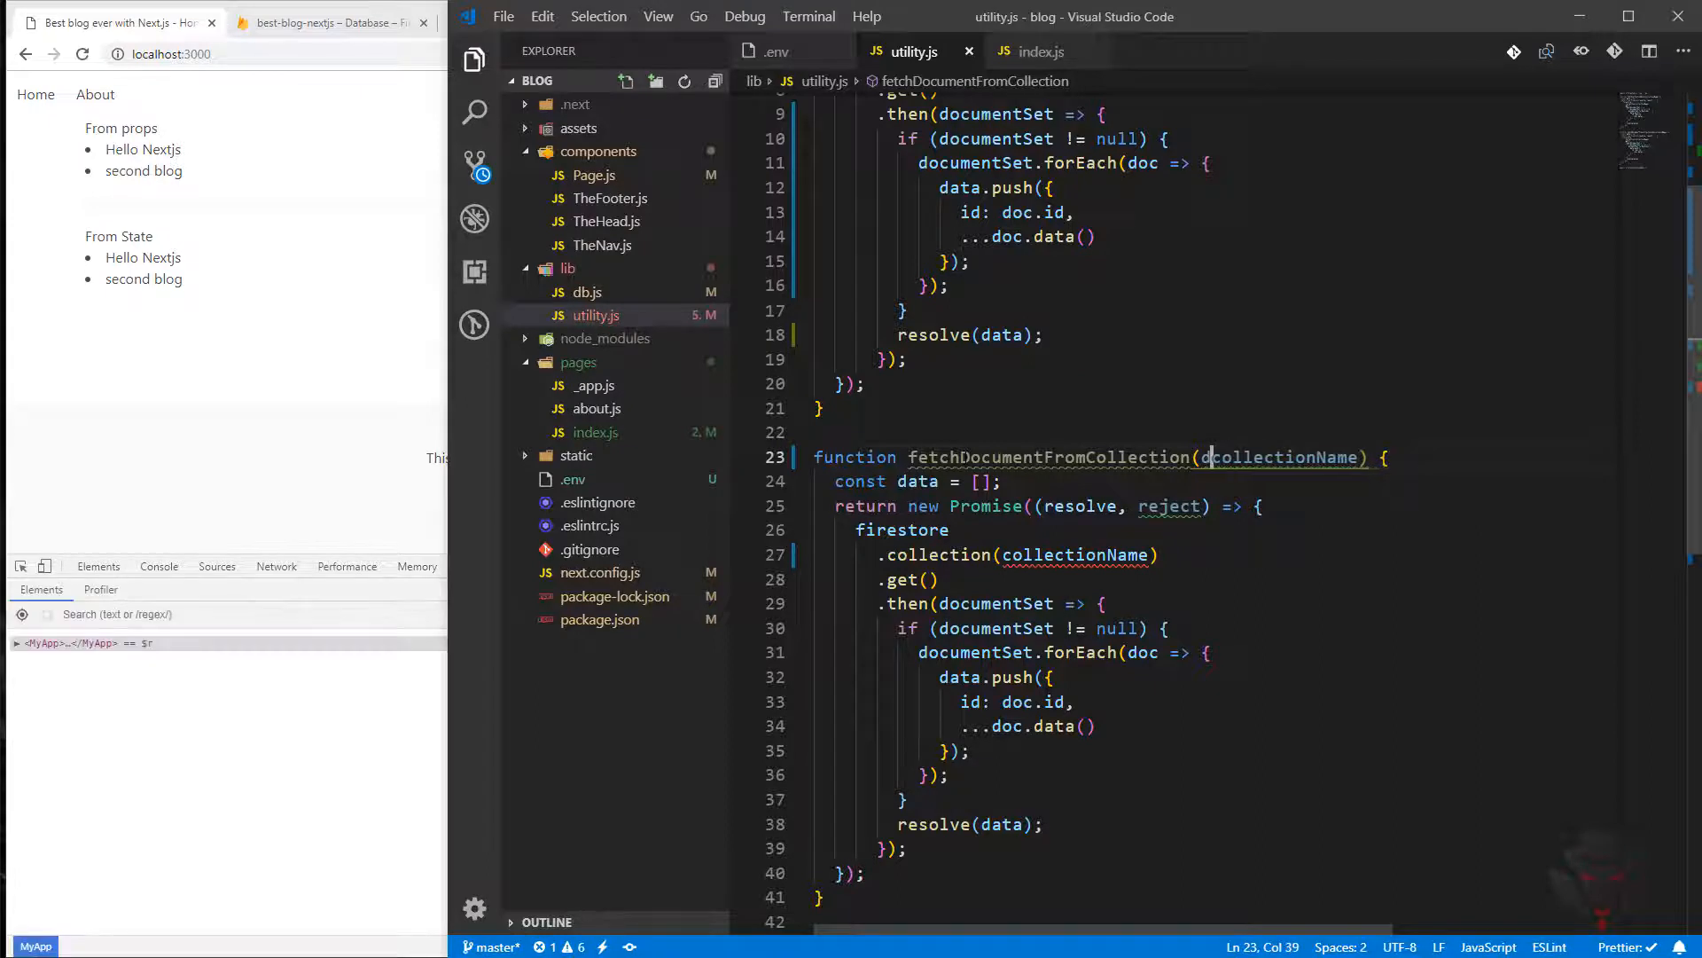
type("id,")
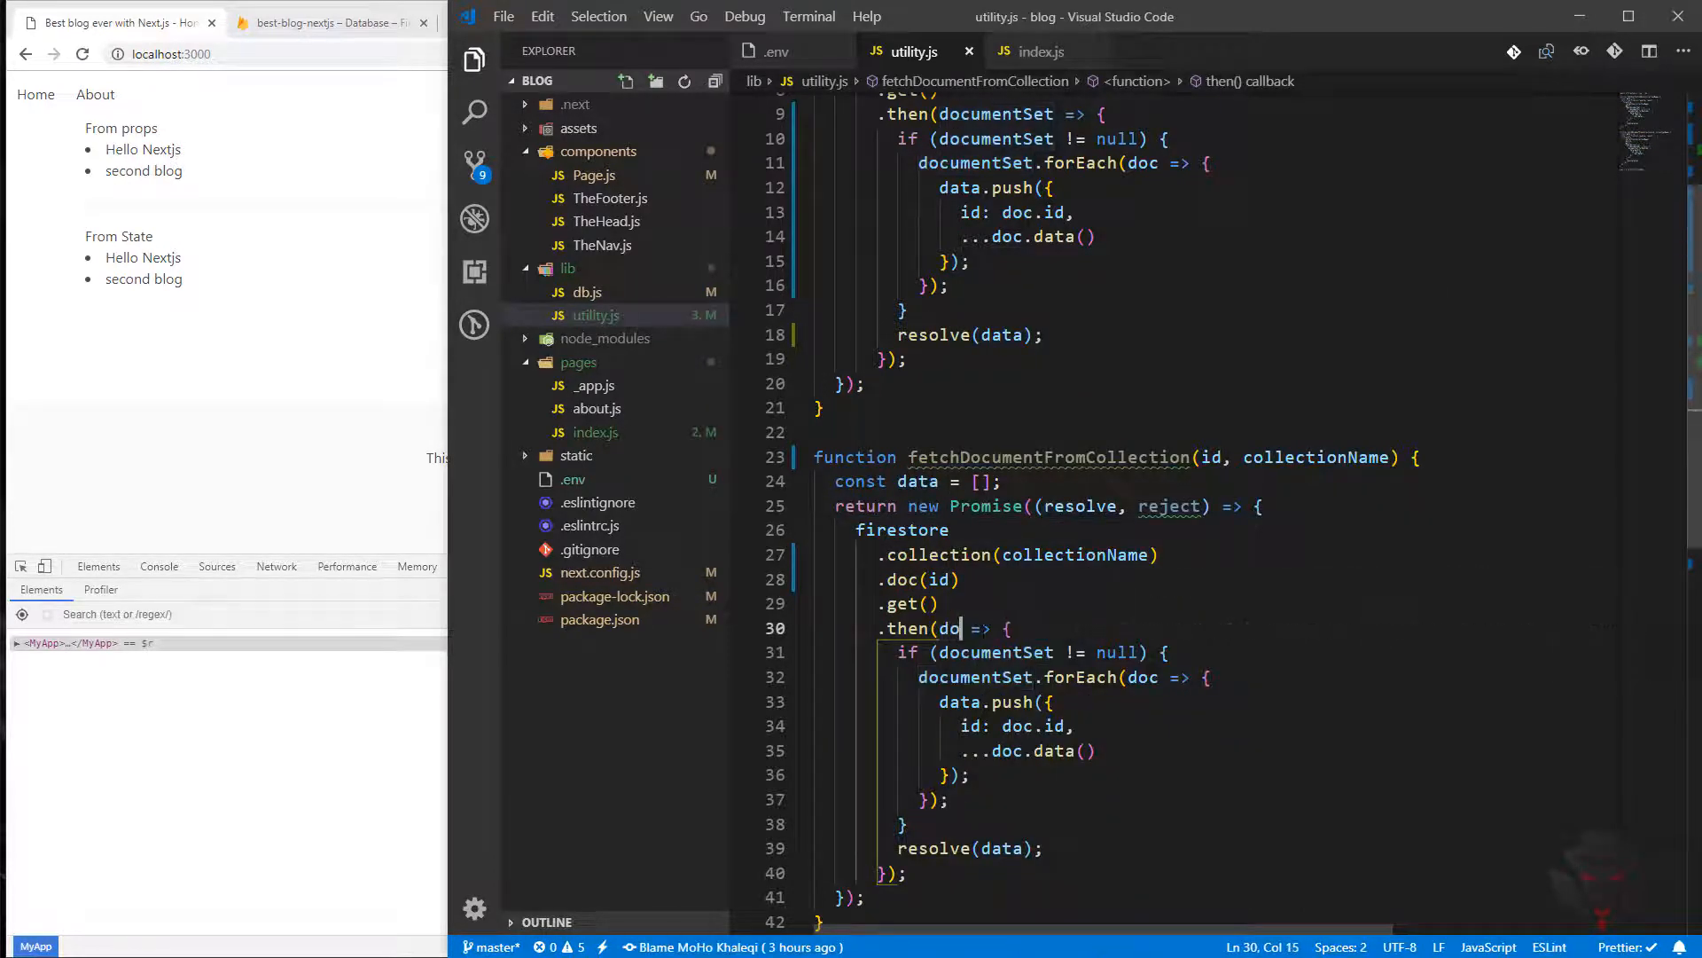
Fetch .doc(id), resolve { id: doc.id, ...doc.data() }, and resolve {} otherwise.
type("c")
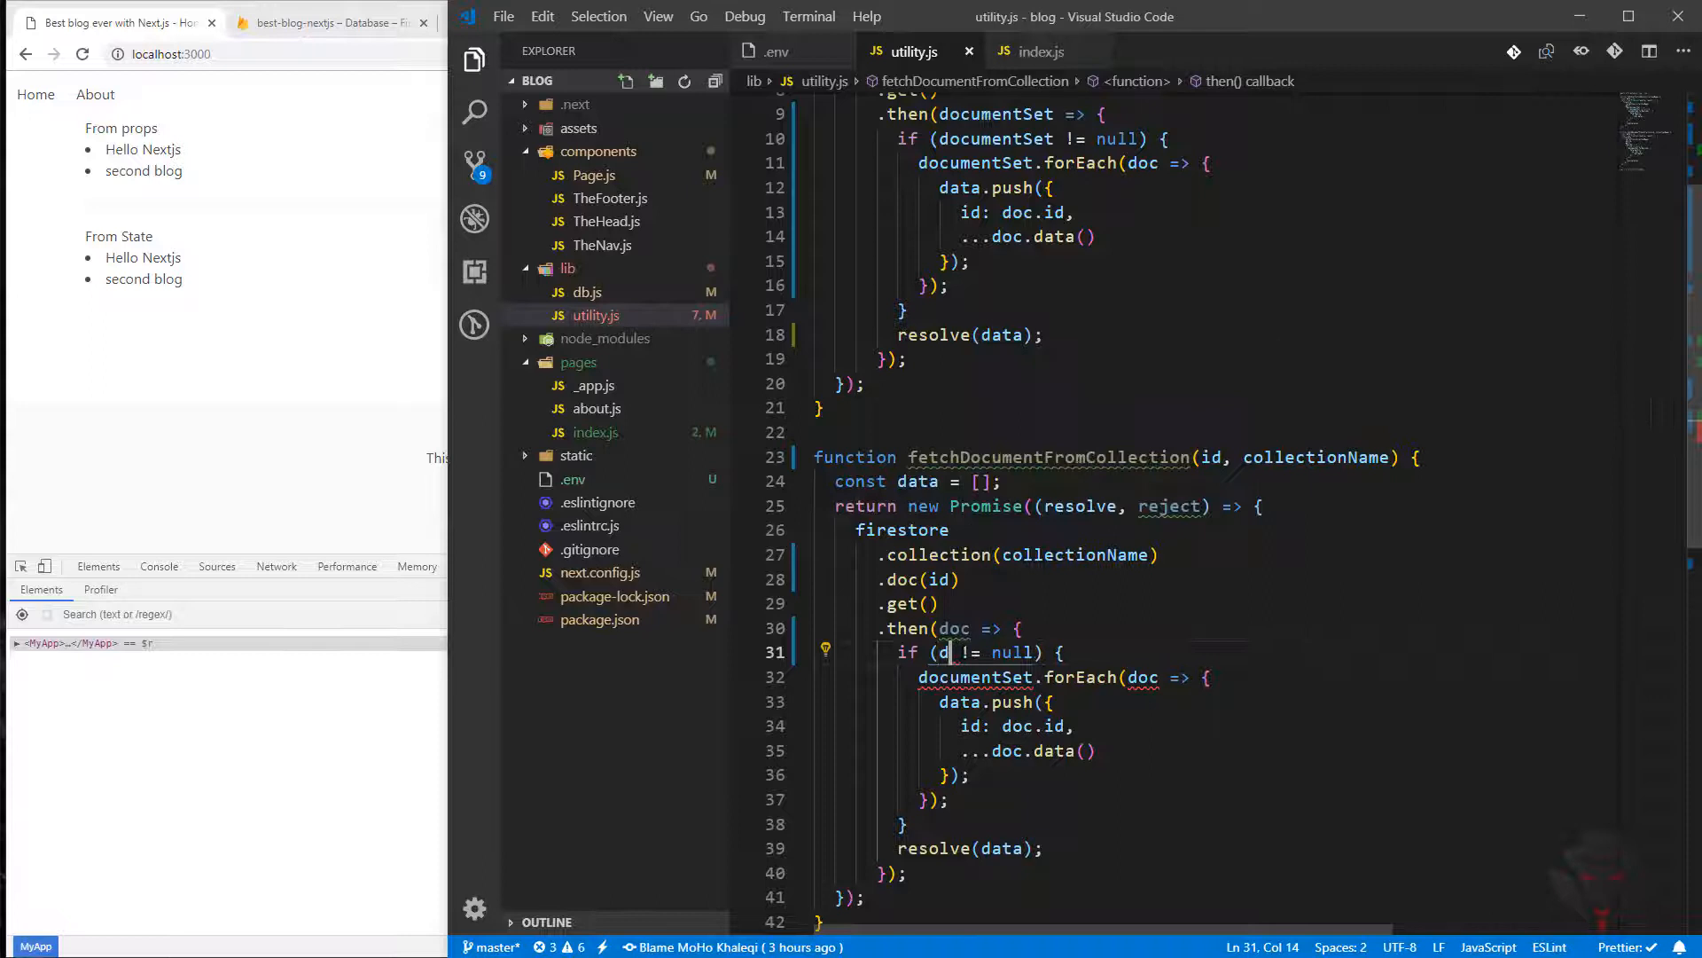
type("ata.exists")
left_click(1210, 702)
type("resolve")
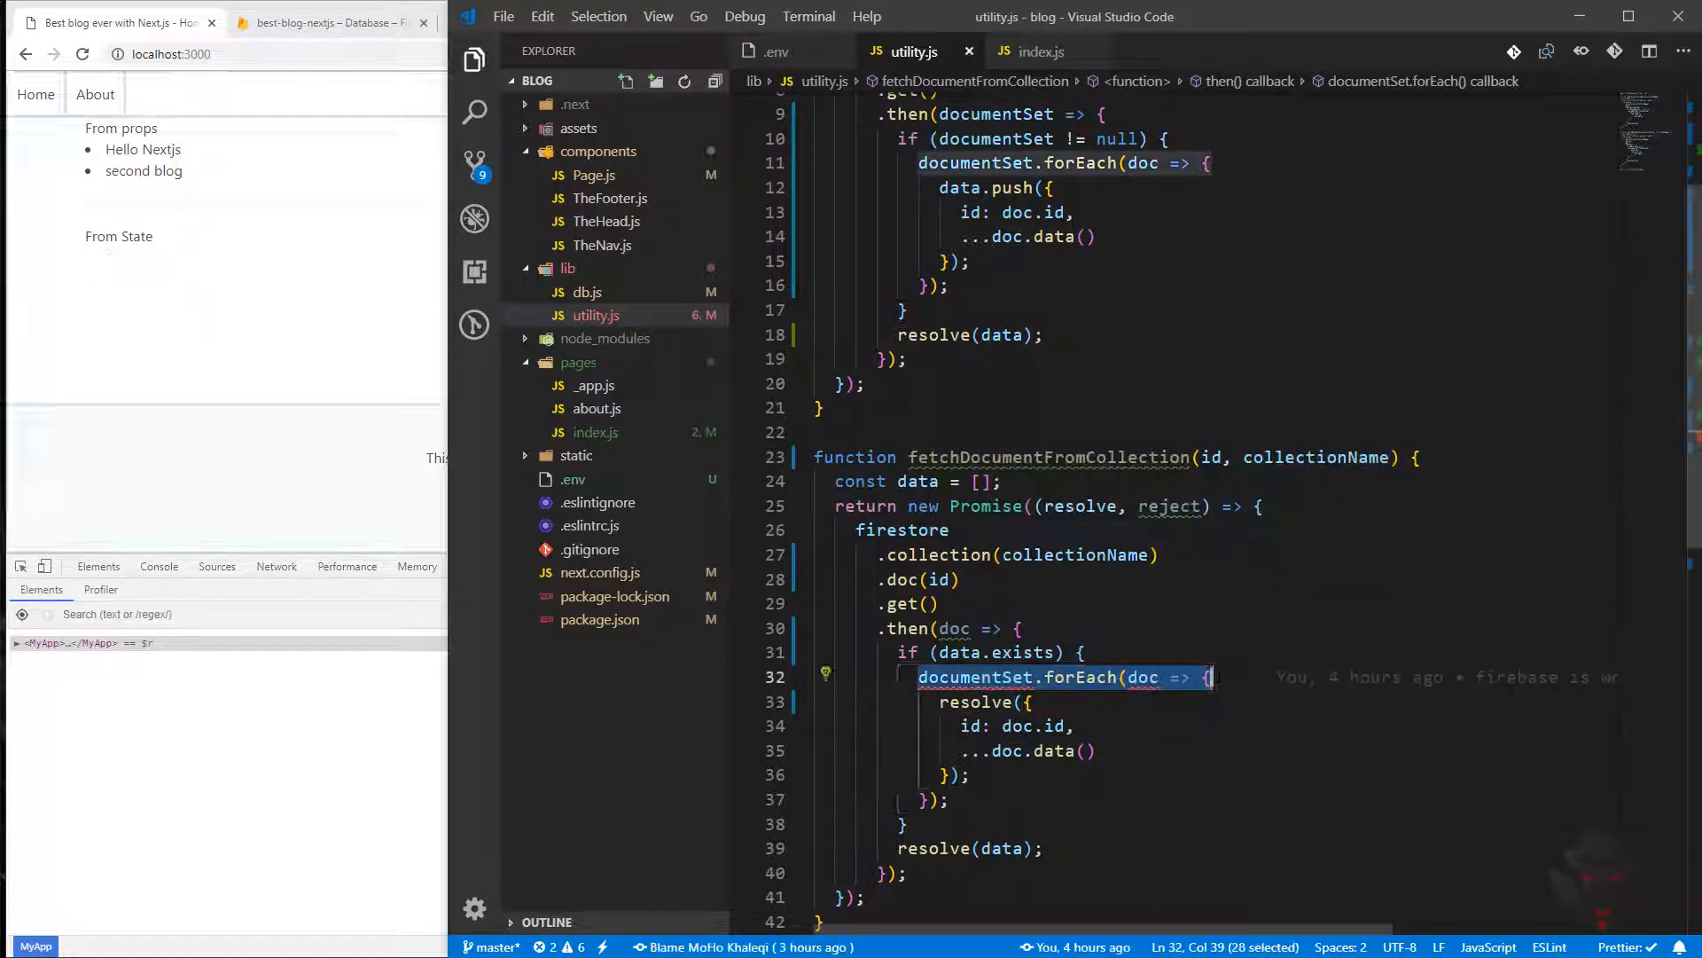
key("Delete")
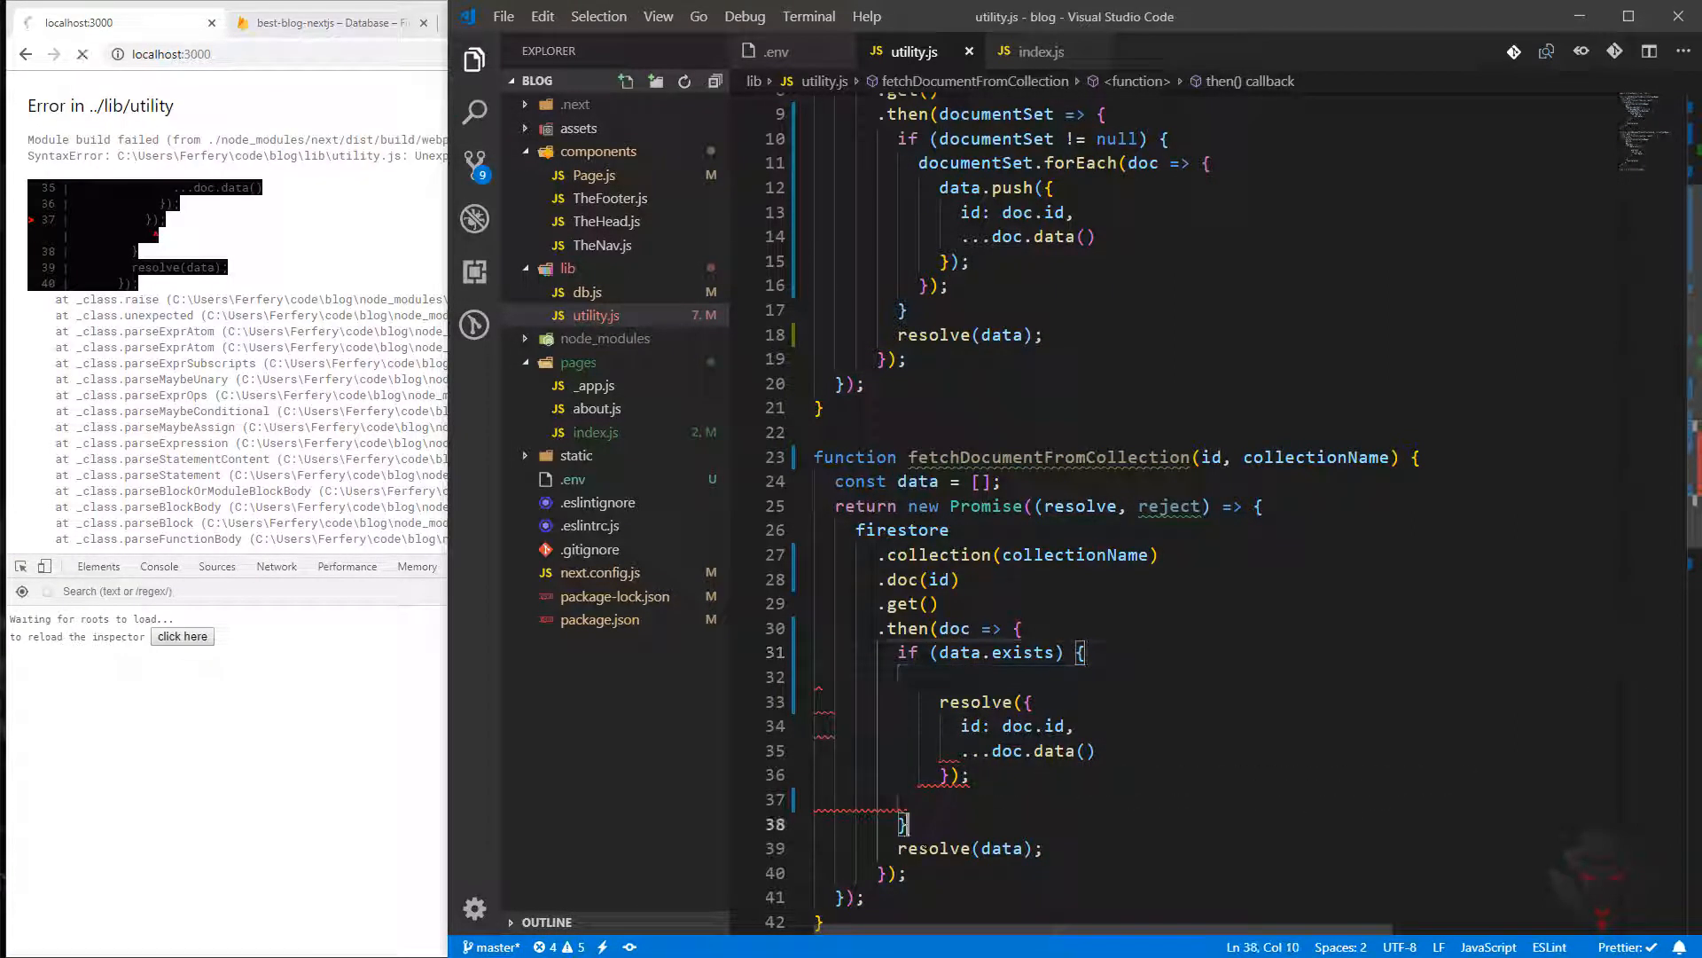
type("else {")
type("resolve({});")
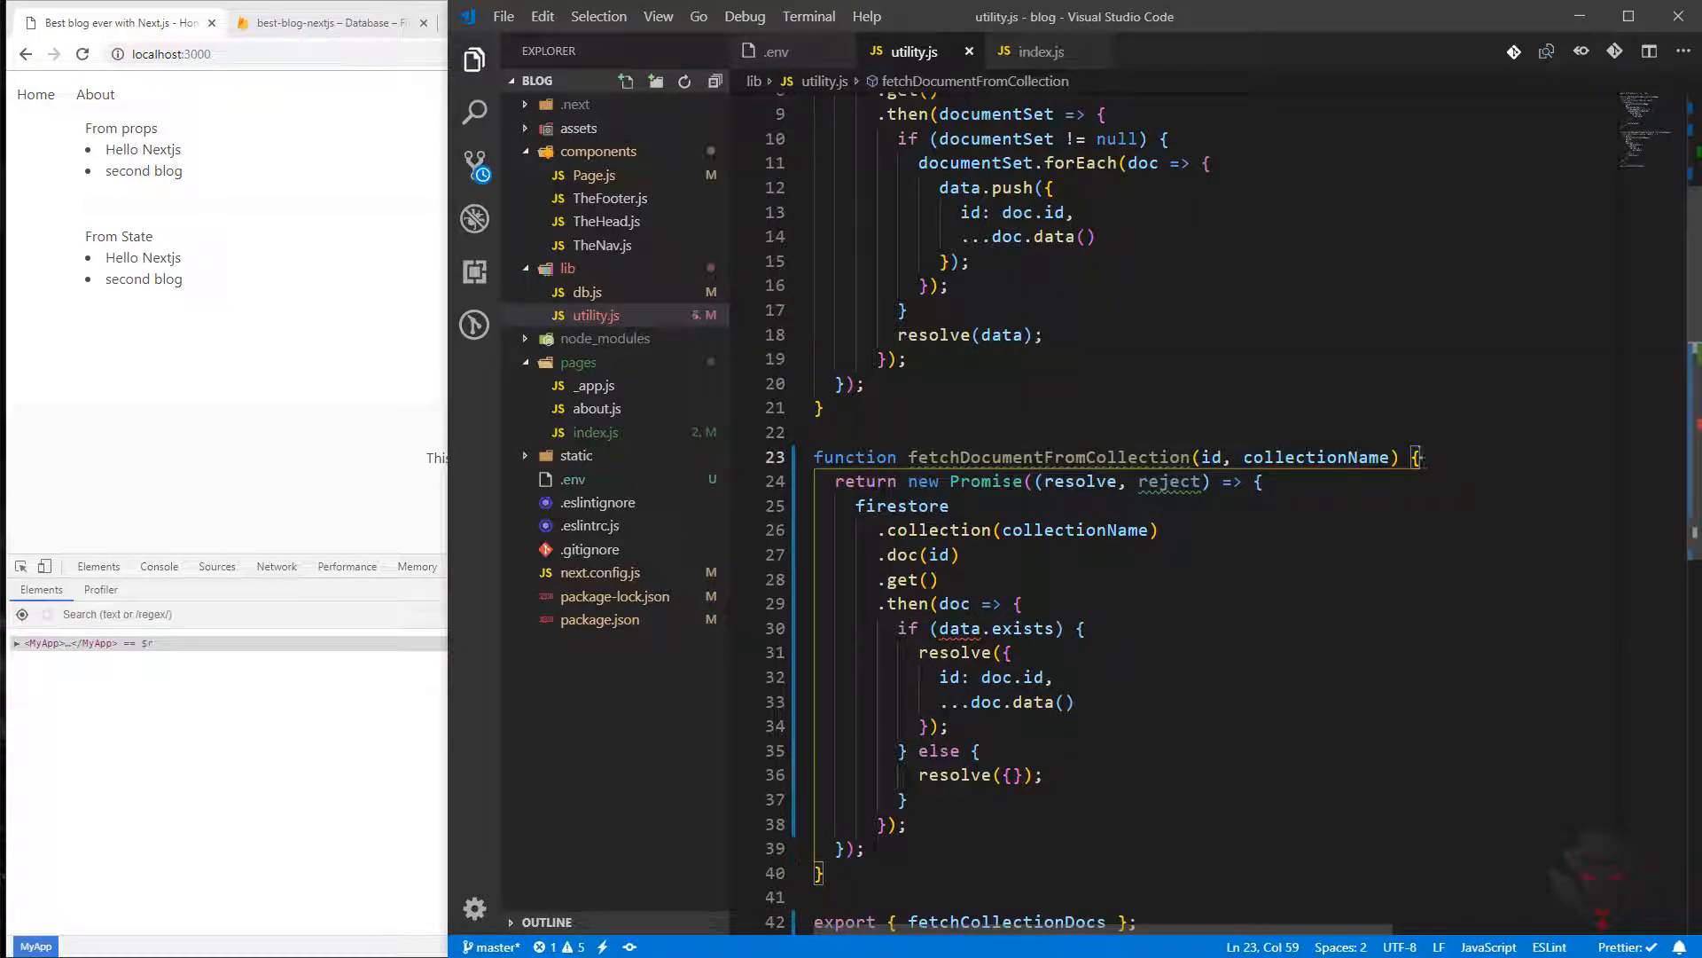
Save, change data.exists to doc.exists, and wrap id and collectionName in destructuring braces.
key("ctrl+s")
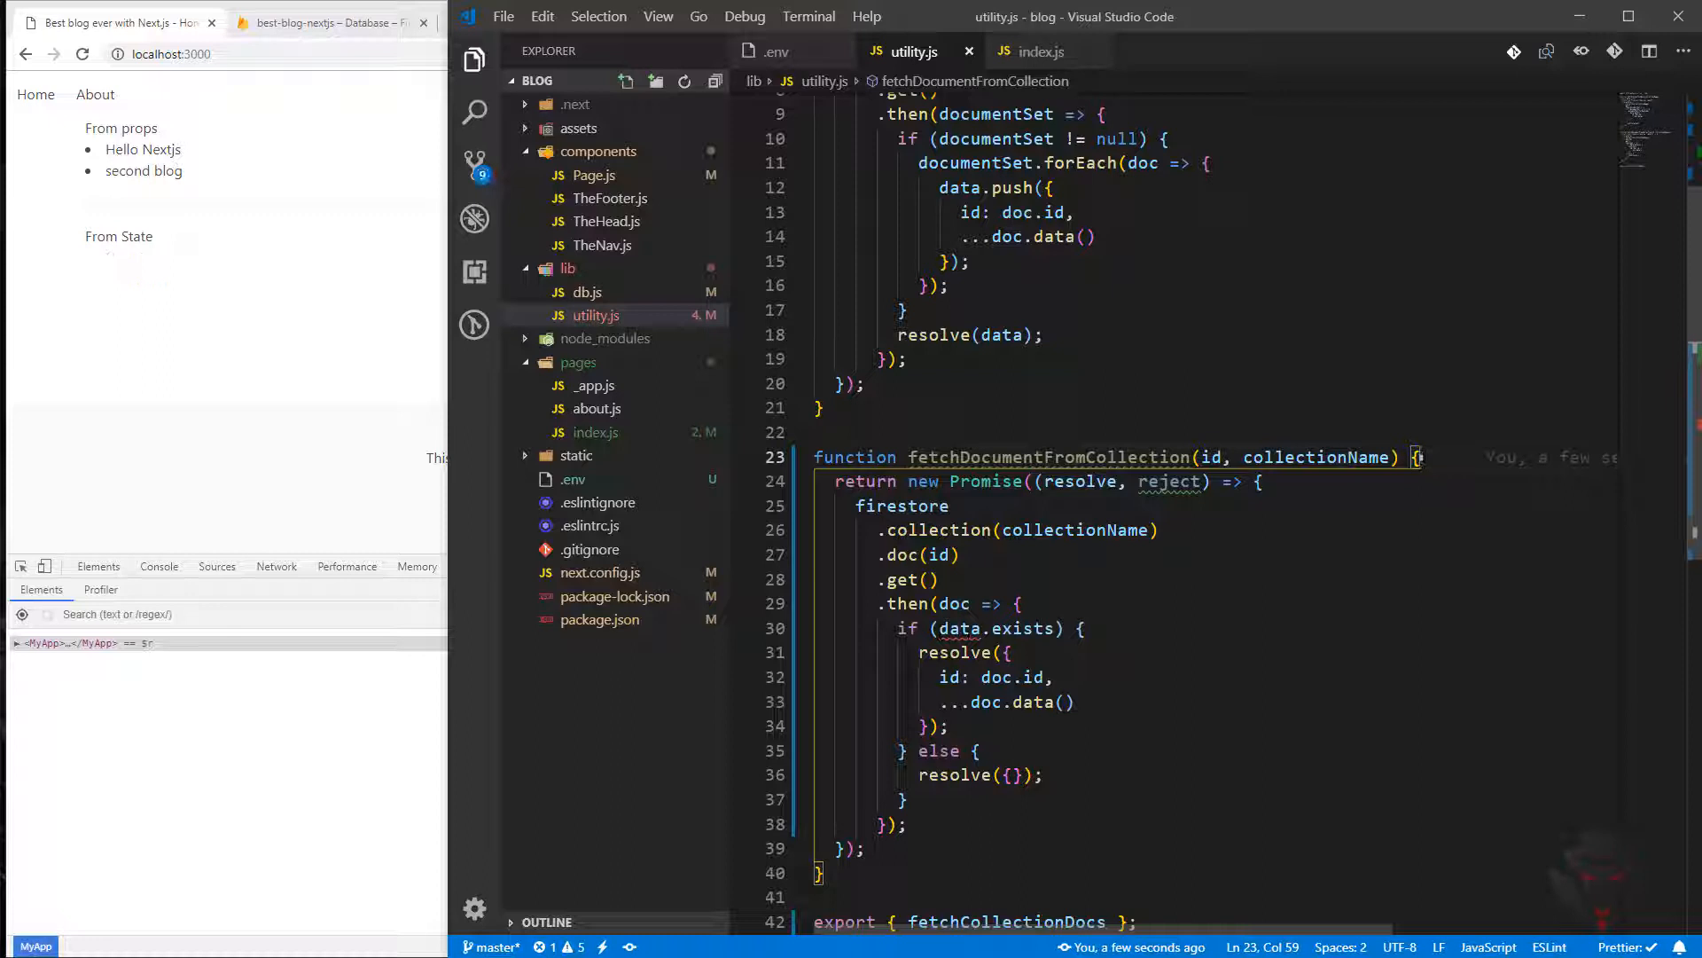
double_click(960, 628)
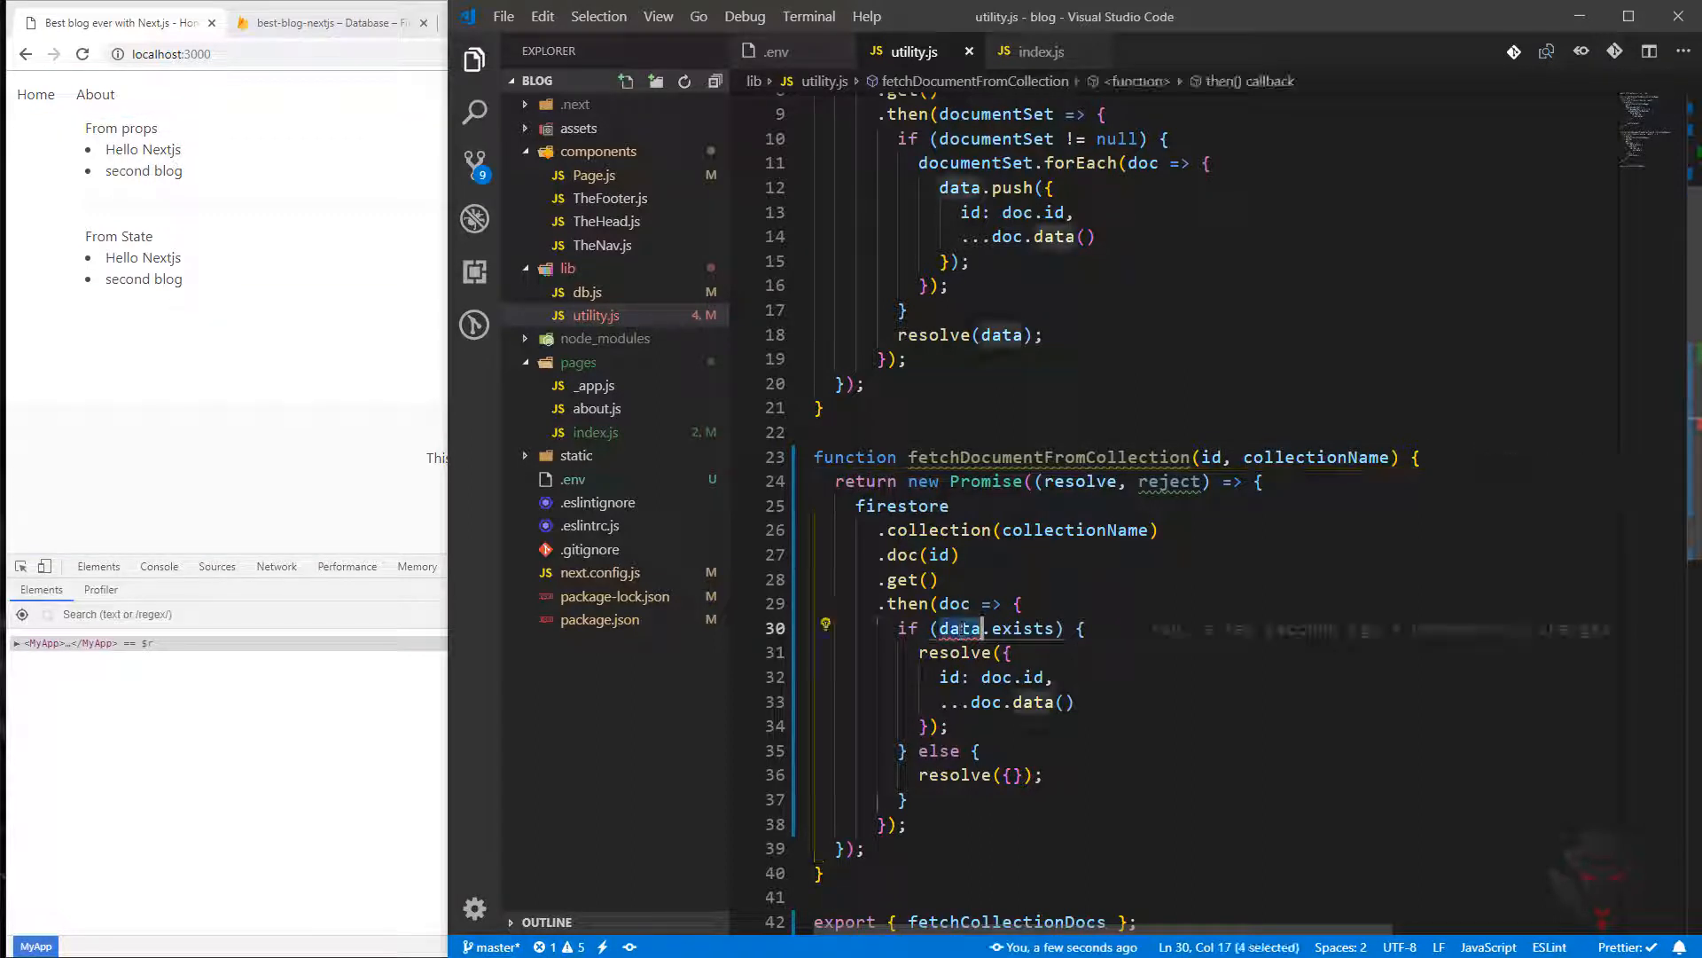
type("doc")
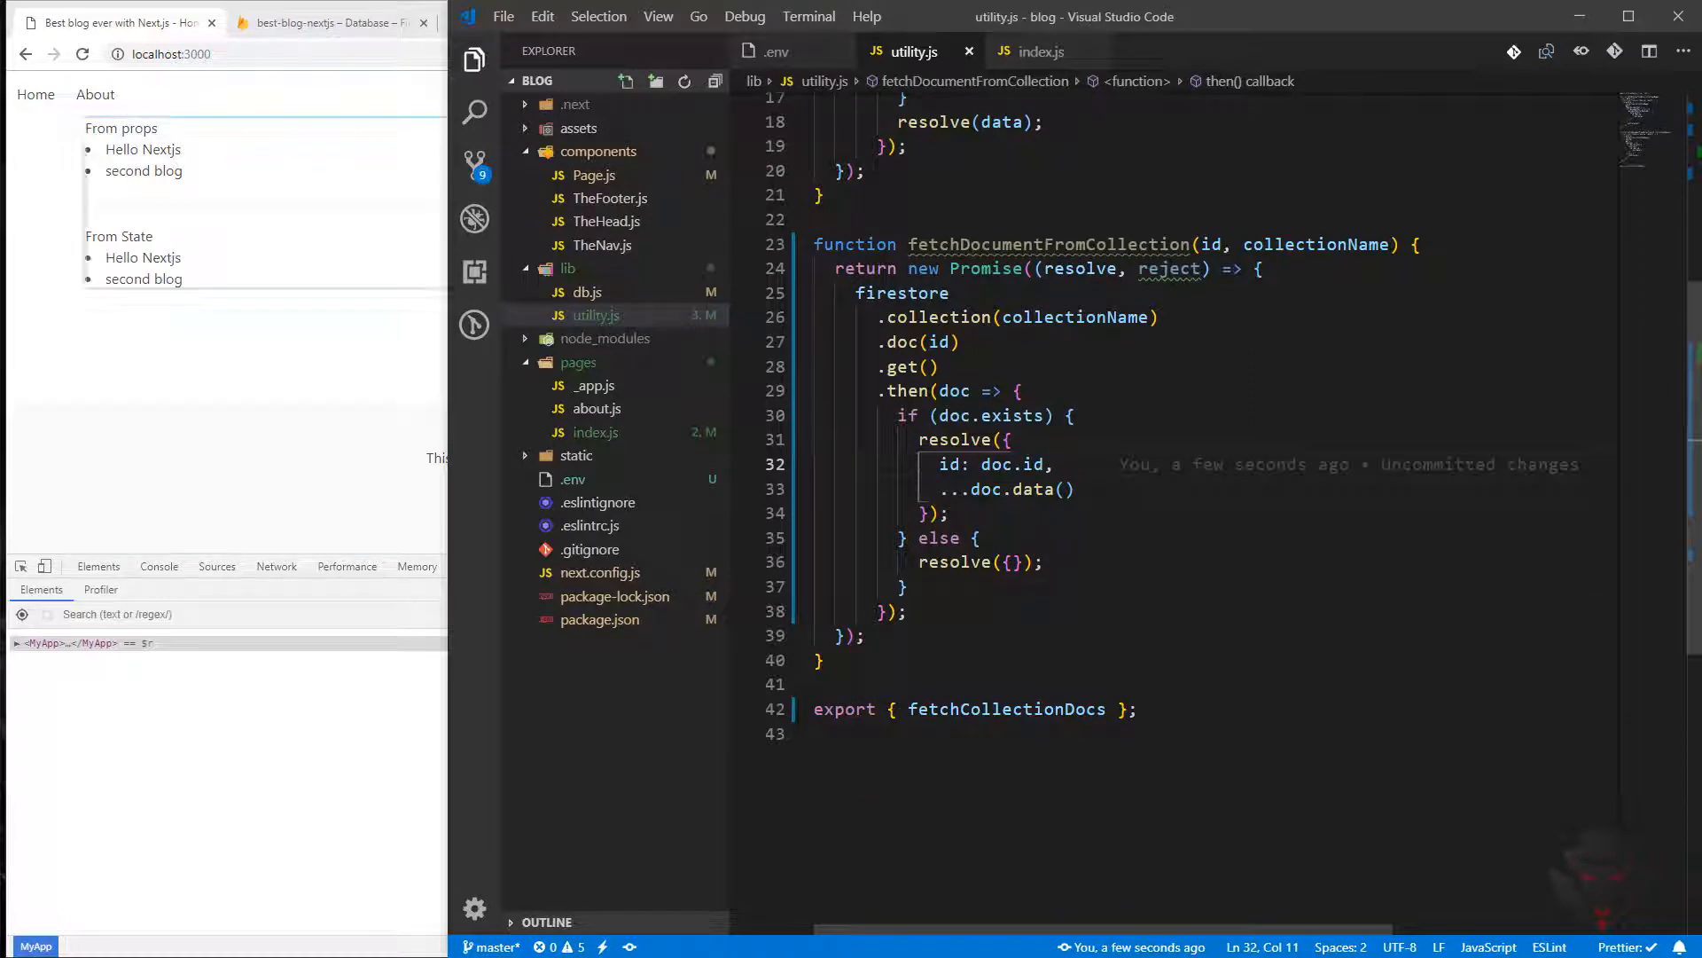
double_click(1048, 245)
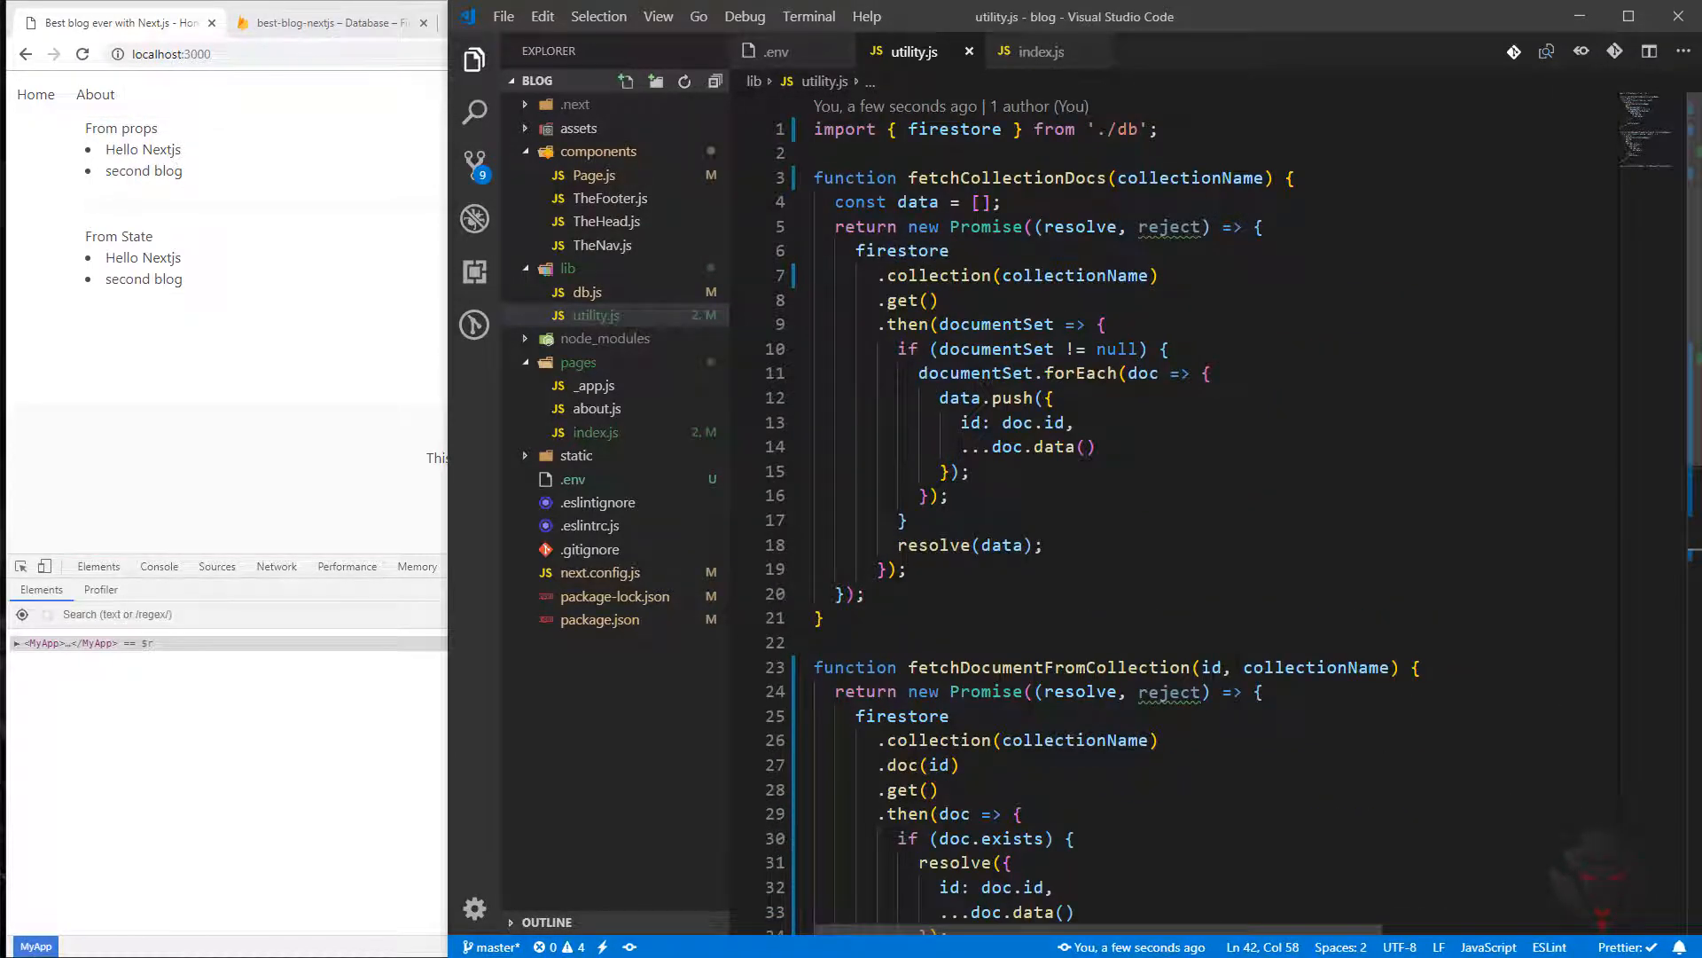
left_click_drag(1204, 667, 1390, 667)
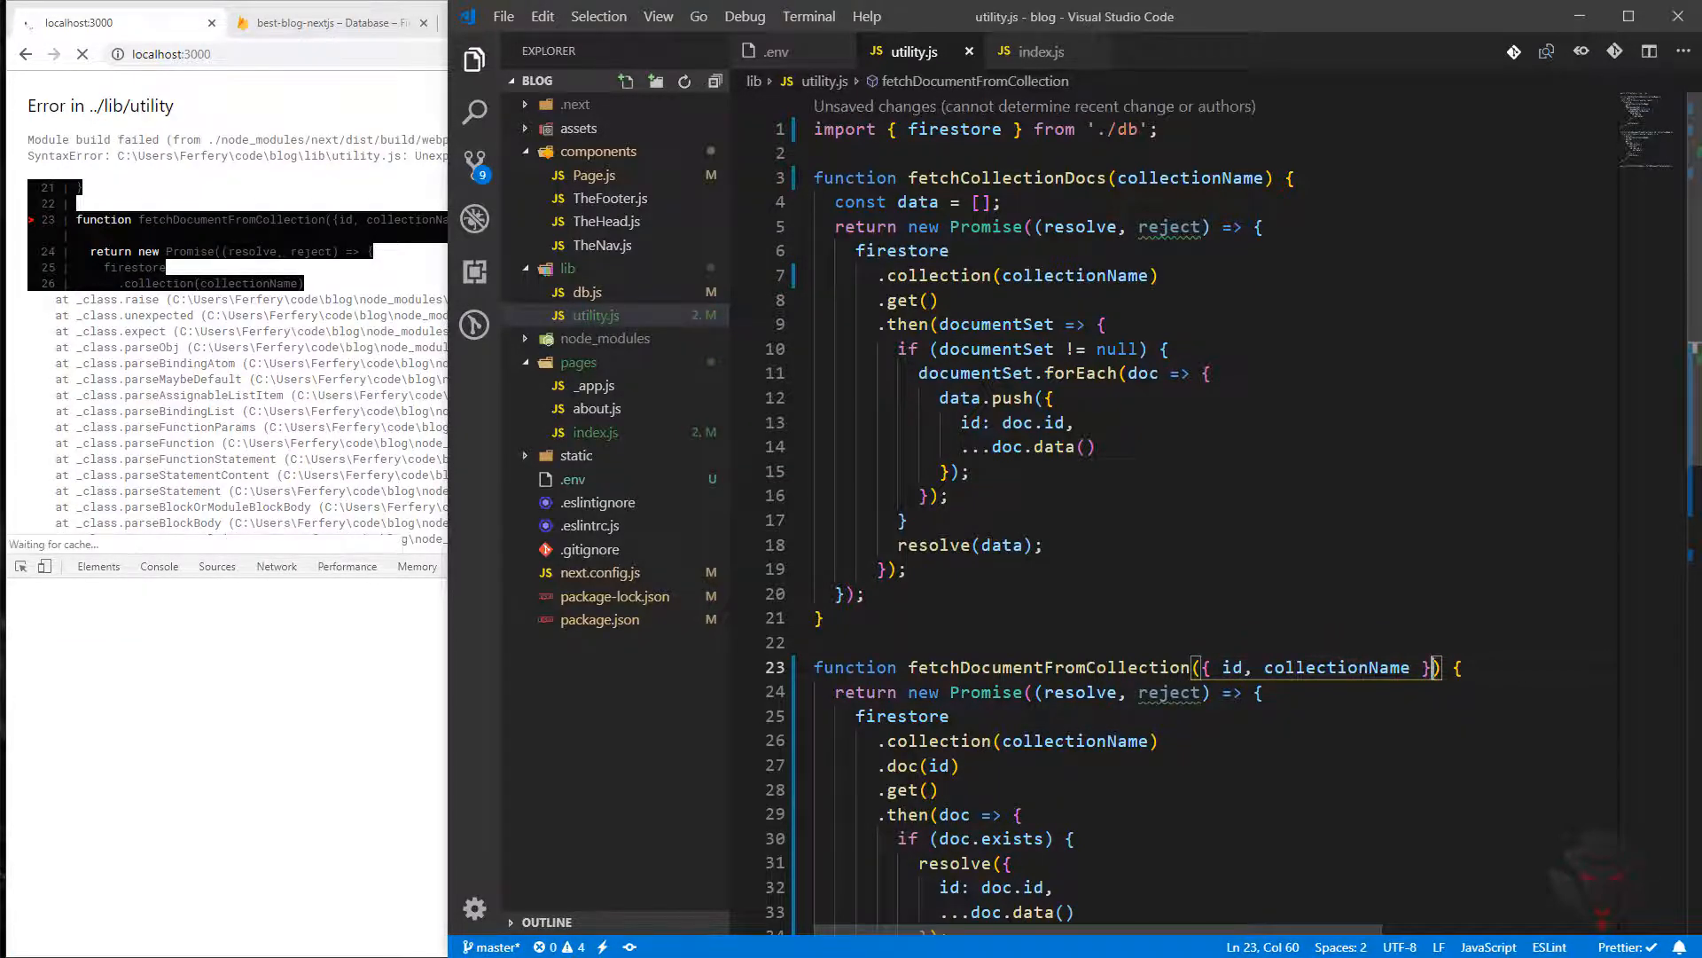
Add fetchDocumentFromCollection to utility.js exports next to fetchCollectionDocs, then switch to index.js.
scroll("down", 3)
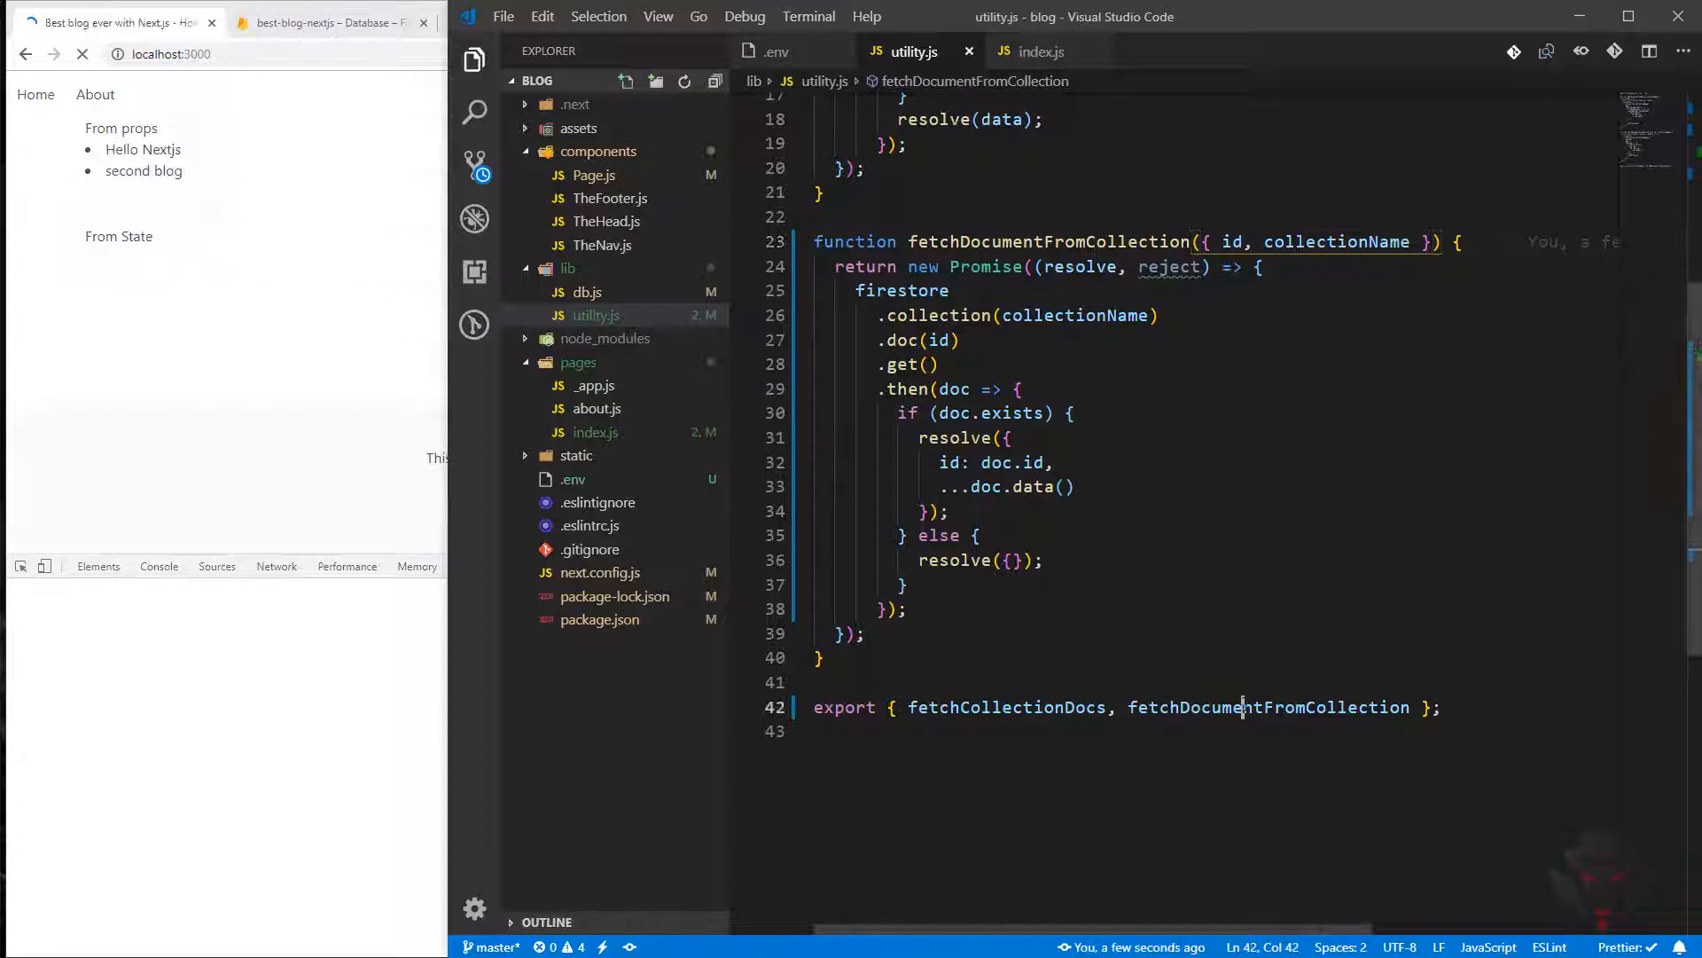
double_click(1267, 706)
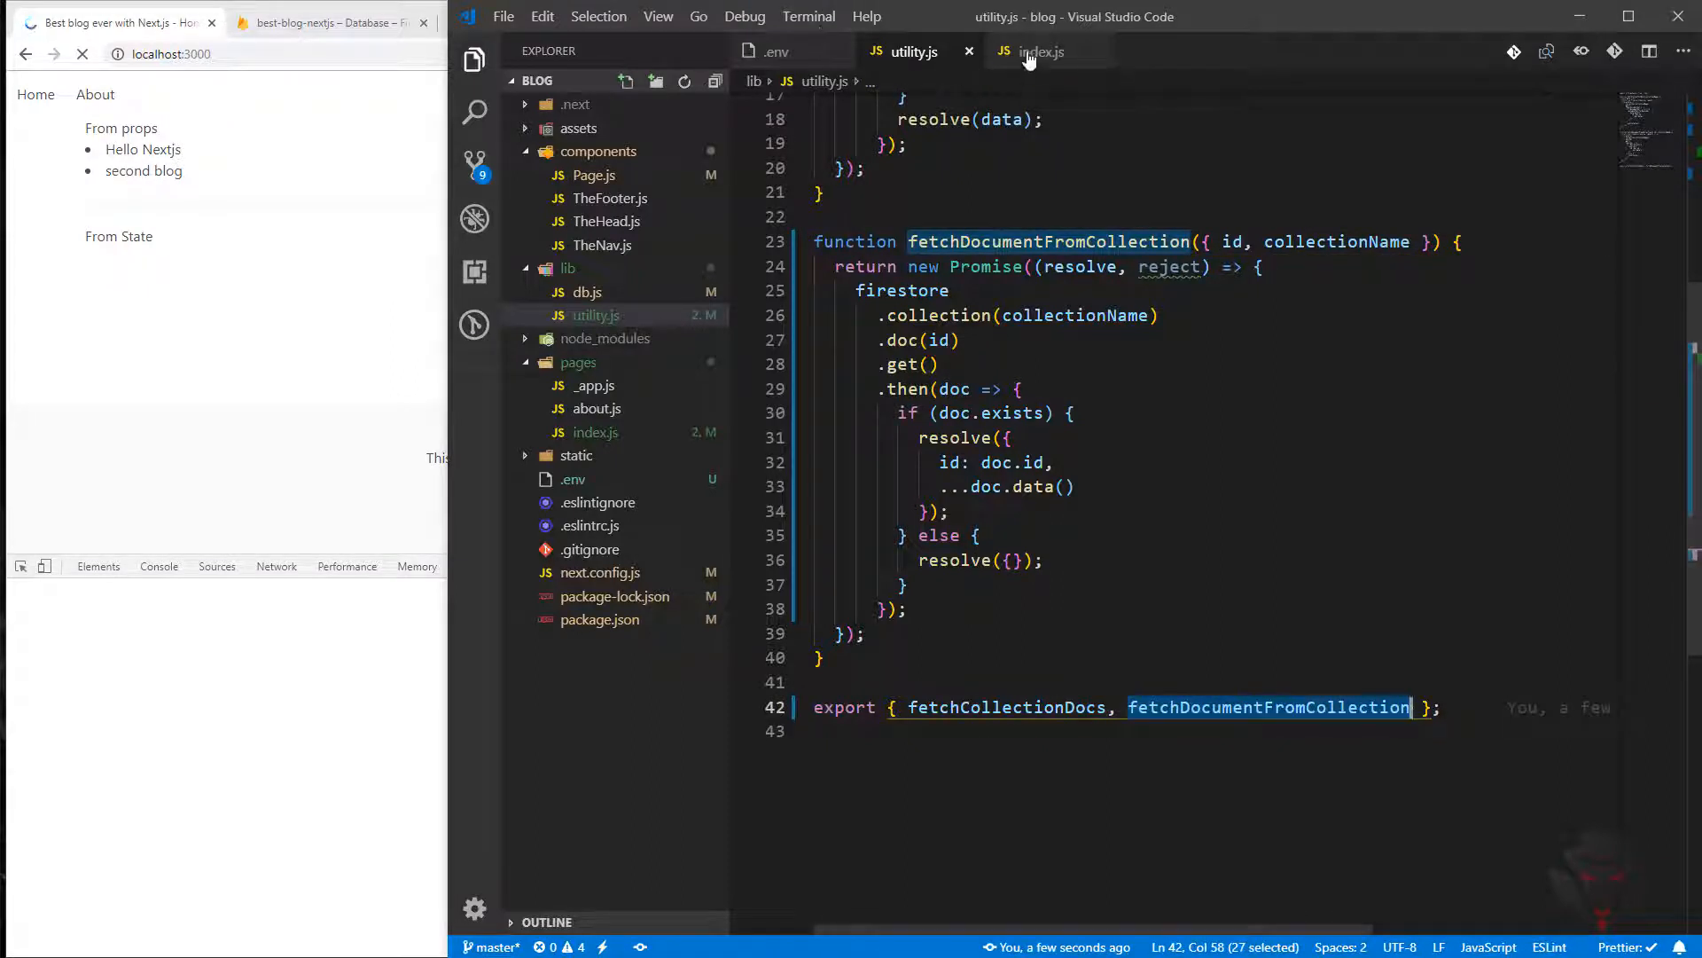
left_click(1040, 51)
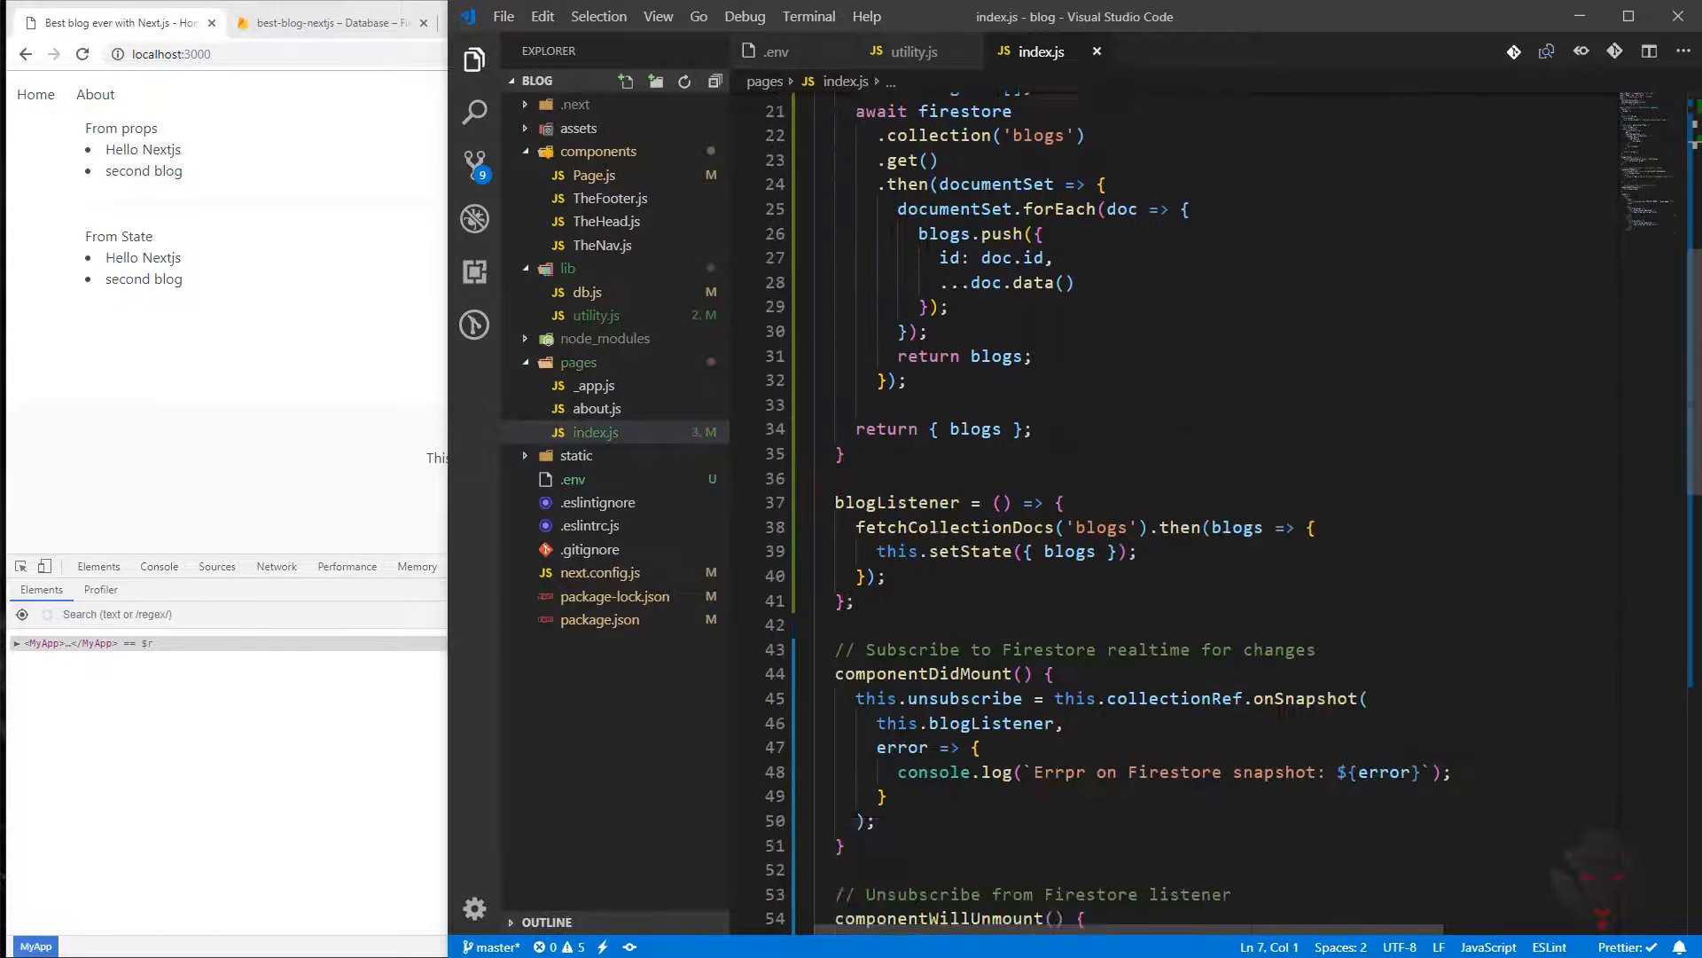
In render, call fetchDocumentFromCollection({ id: '', collectionName: 'blogs' }).
scroll("down", 3)
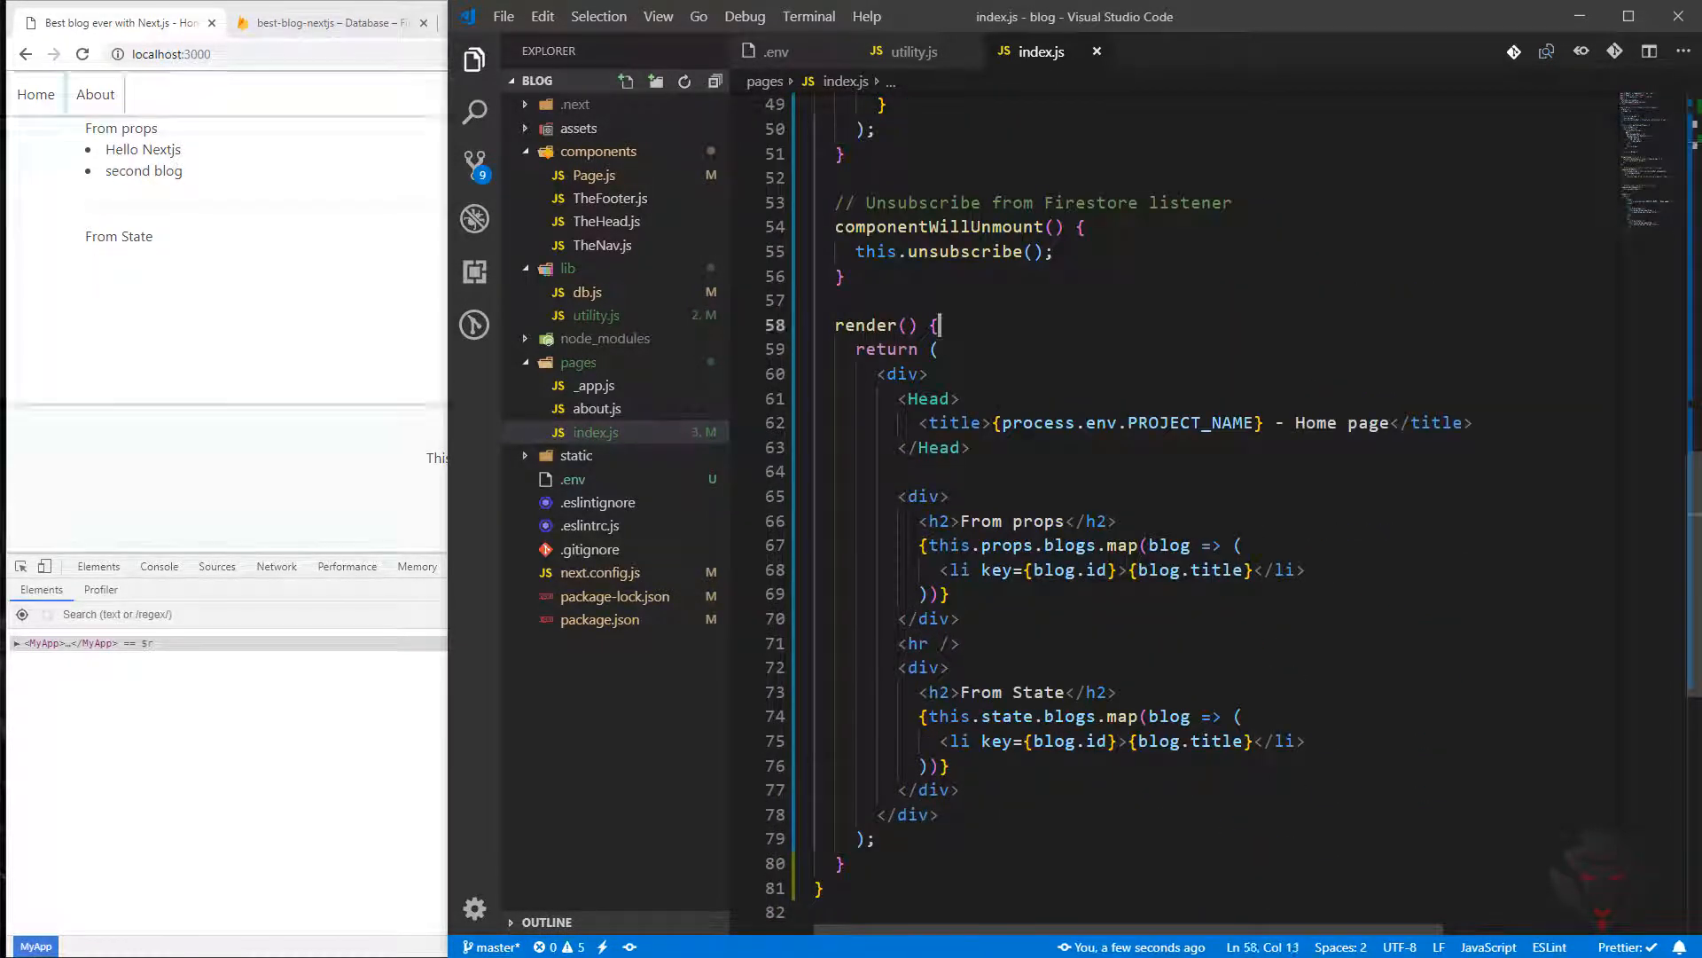
type("fetchDocumentFromCollection")
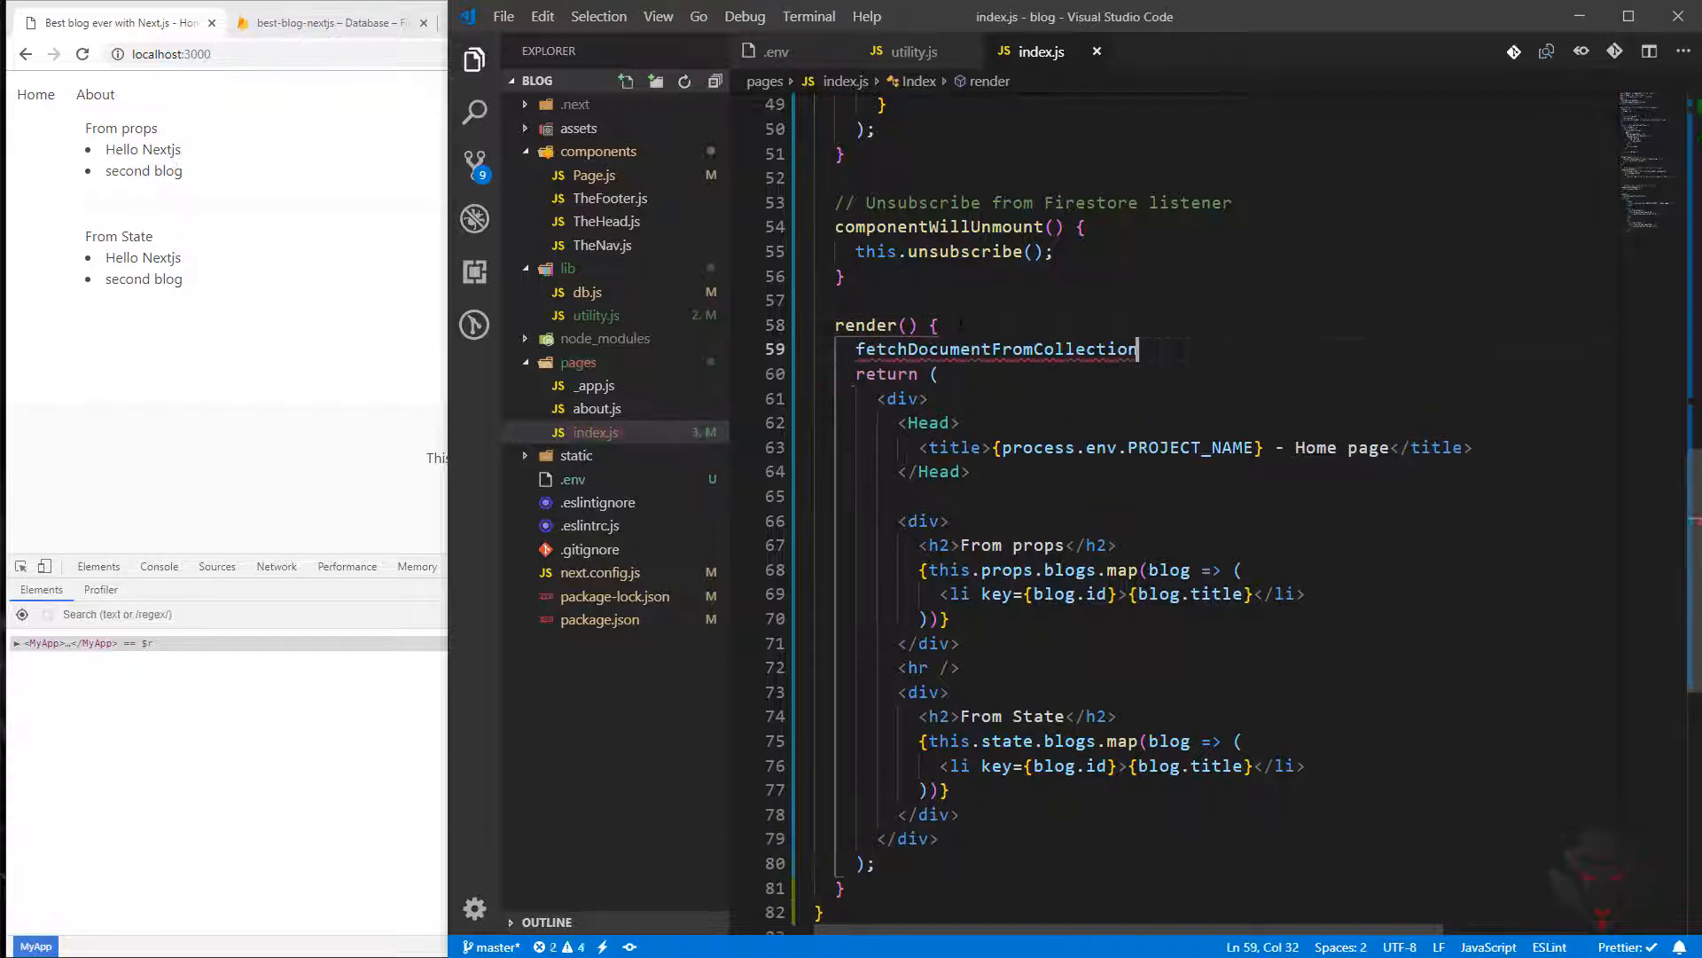
type("(")
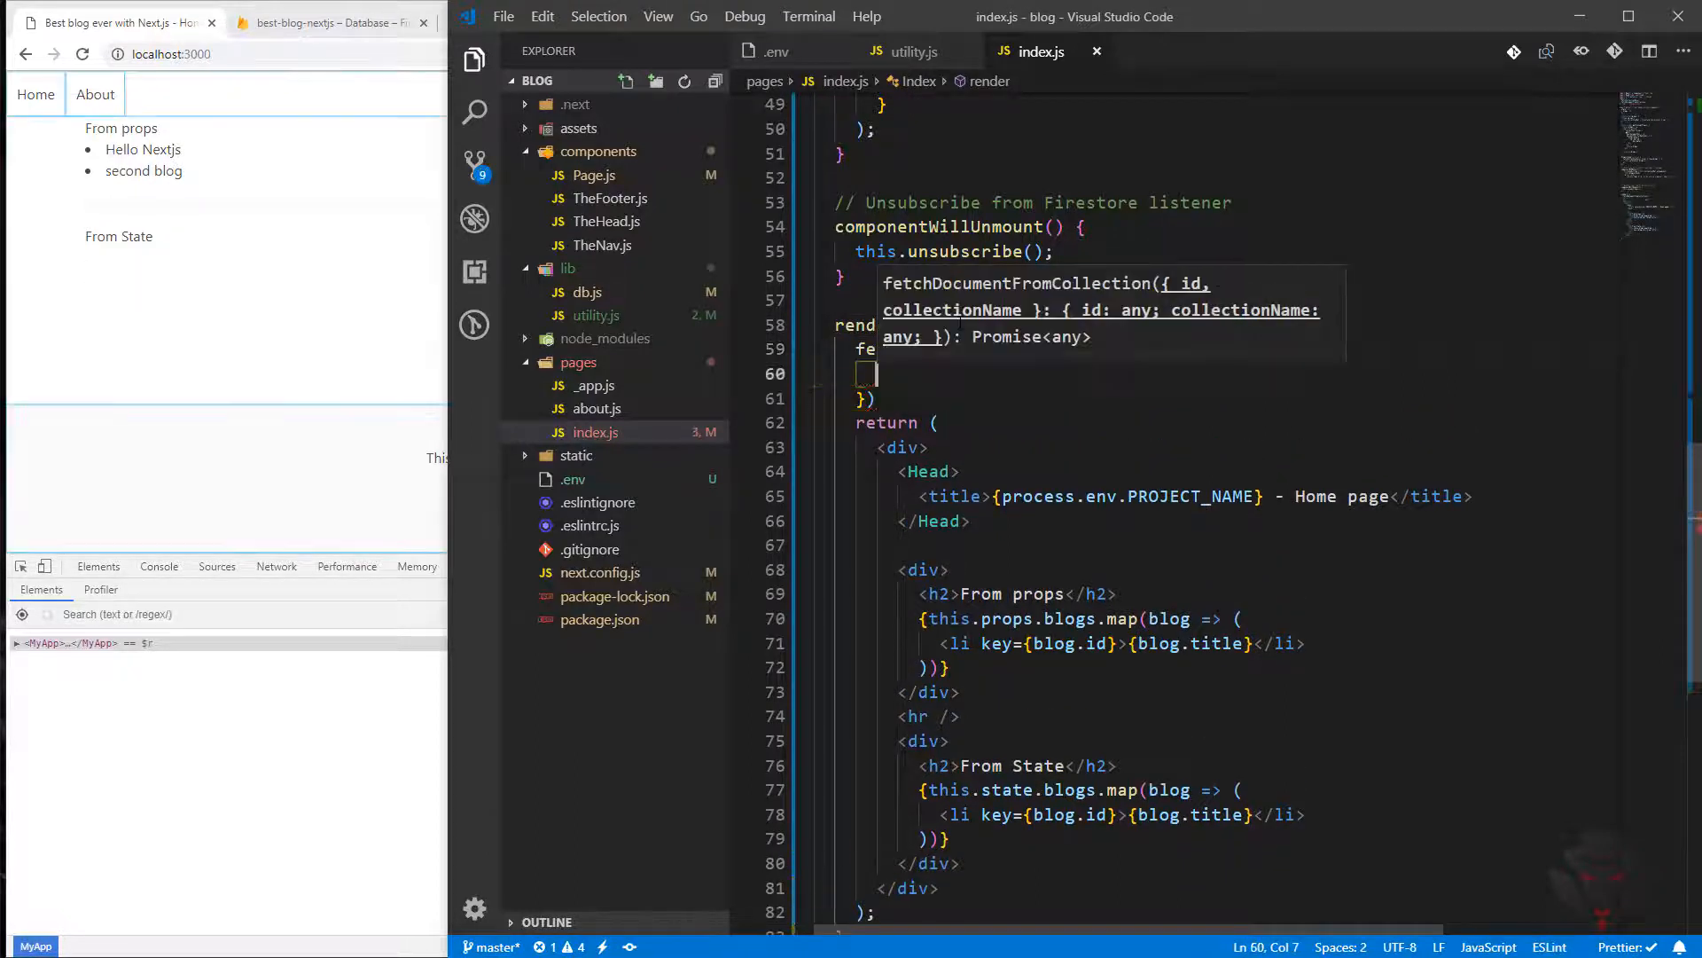
type("id: '")
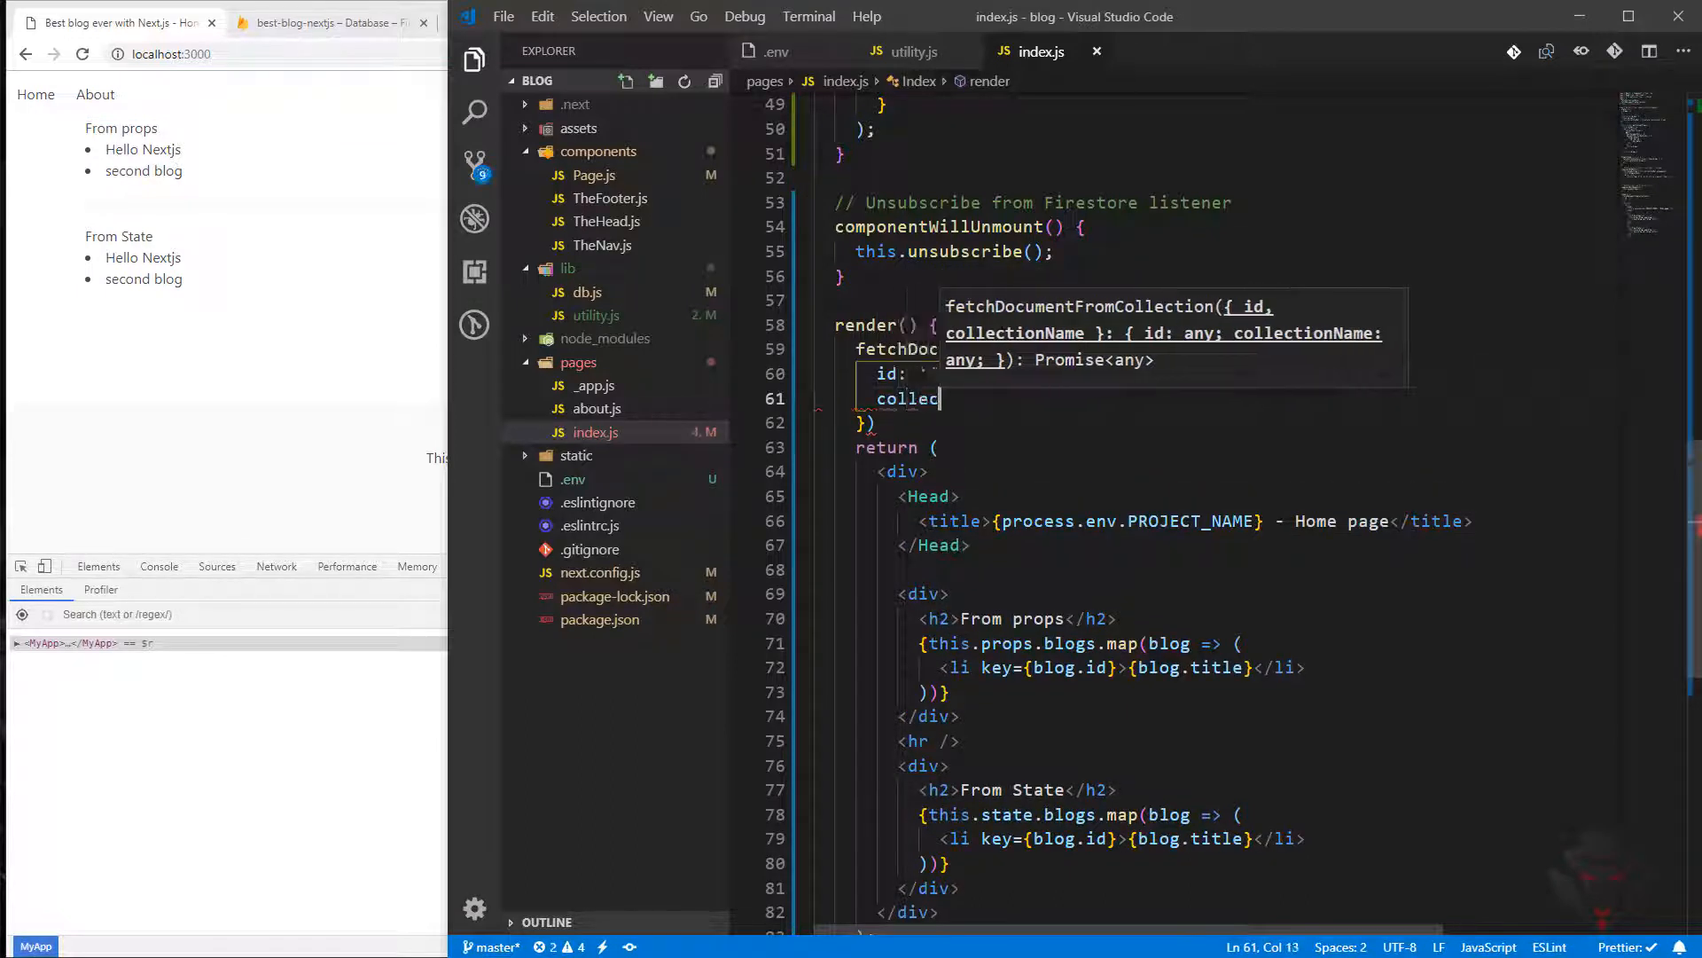
type("collectionName: ''")
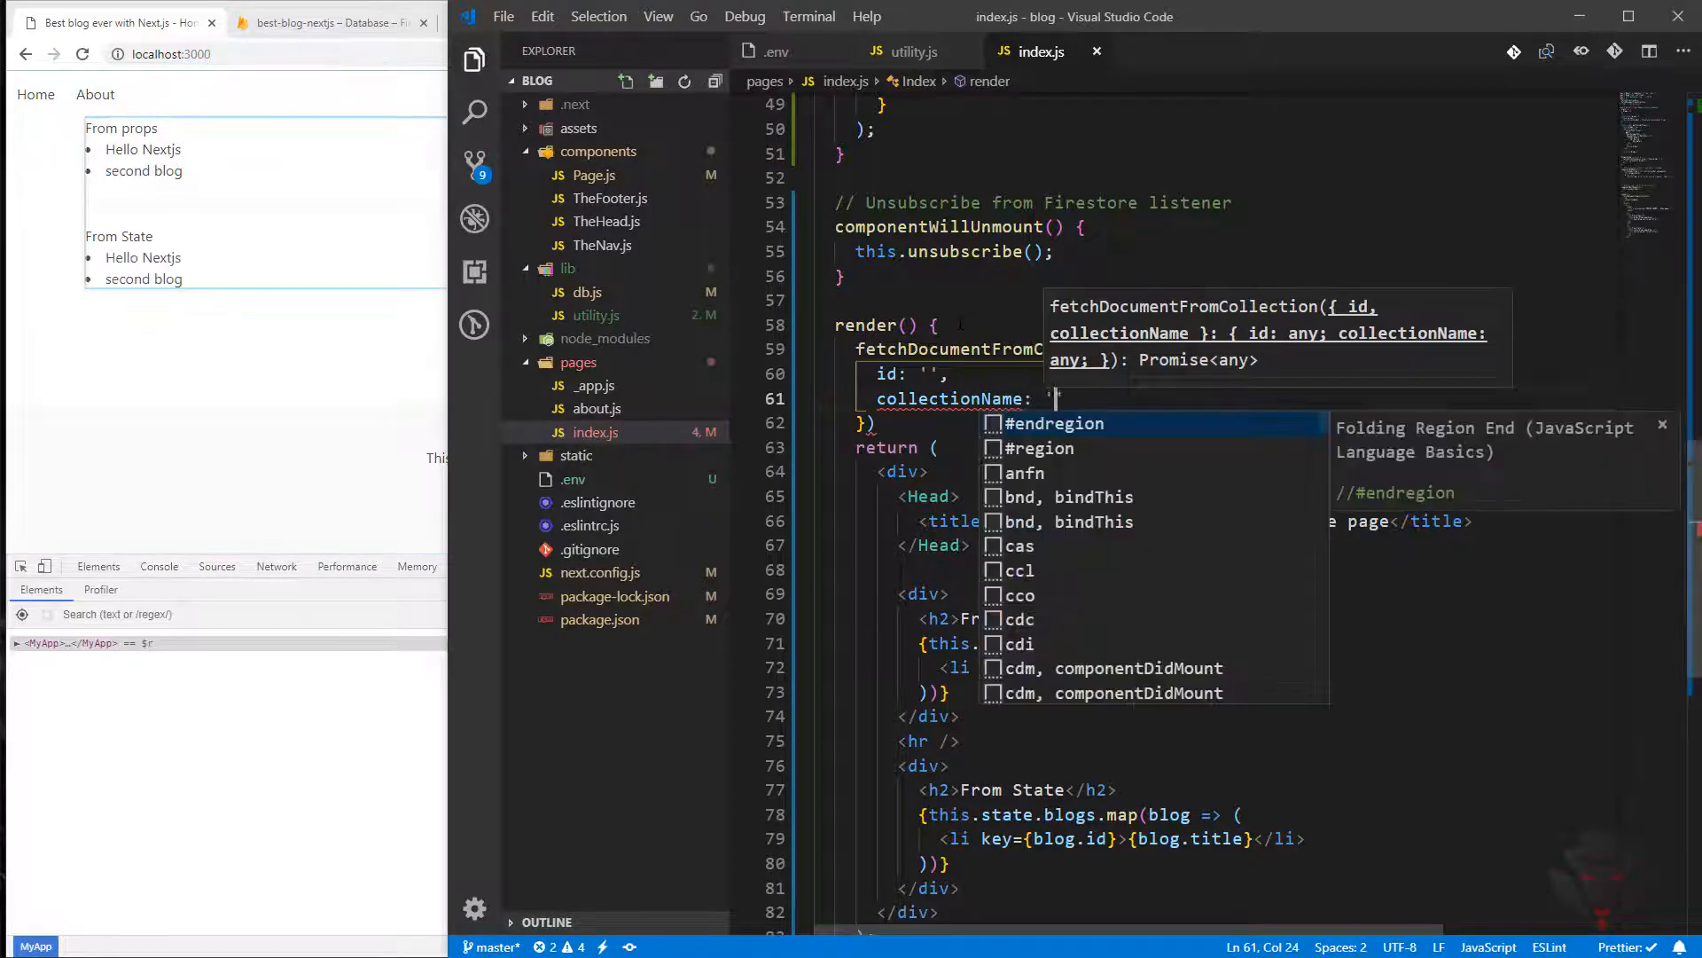
type("blogs")
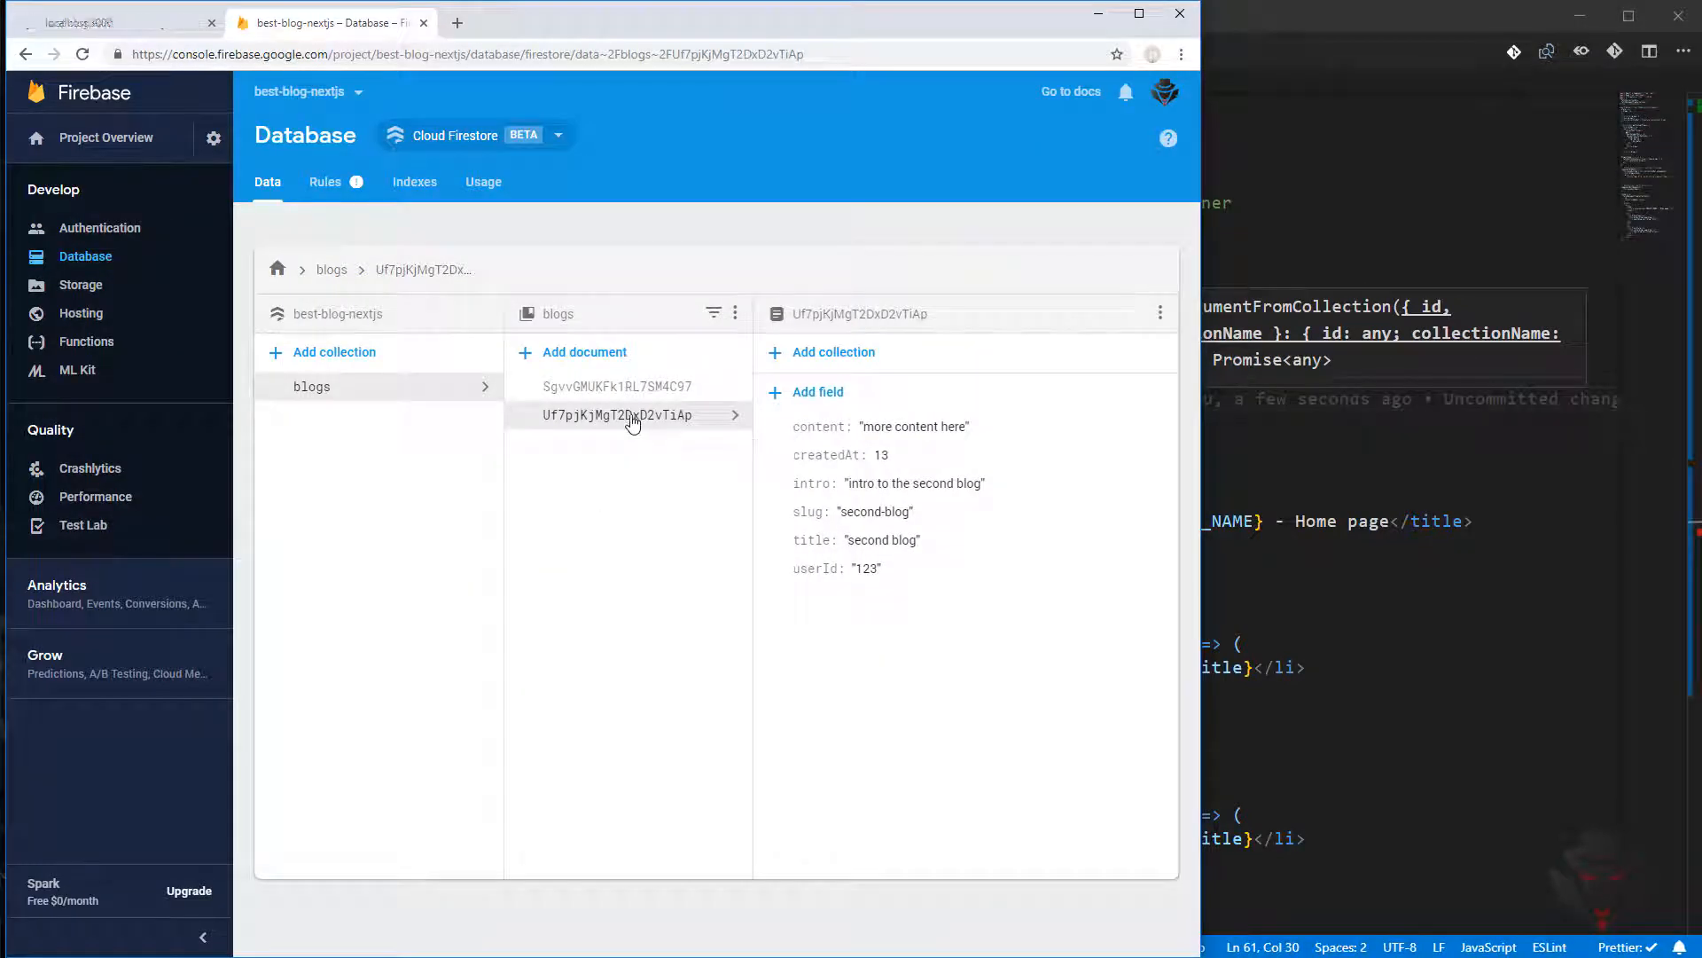
Open the first blogs document in Firestore to copy its id SgvvGMUKFk1RL7SM4C97.
left_click(617, 386)
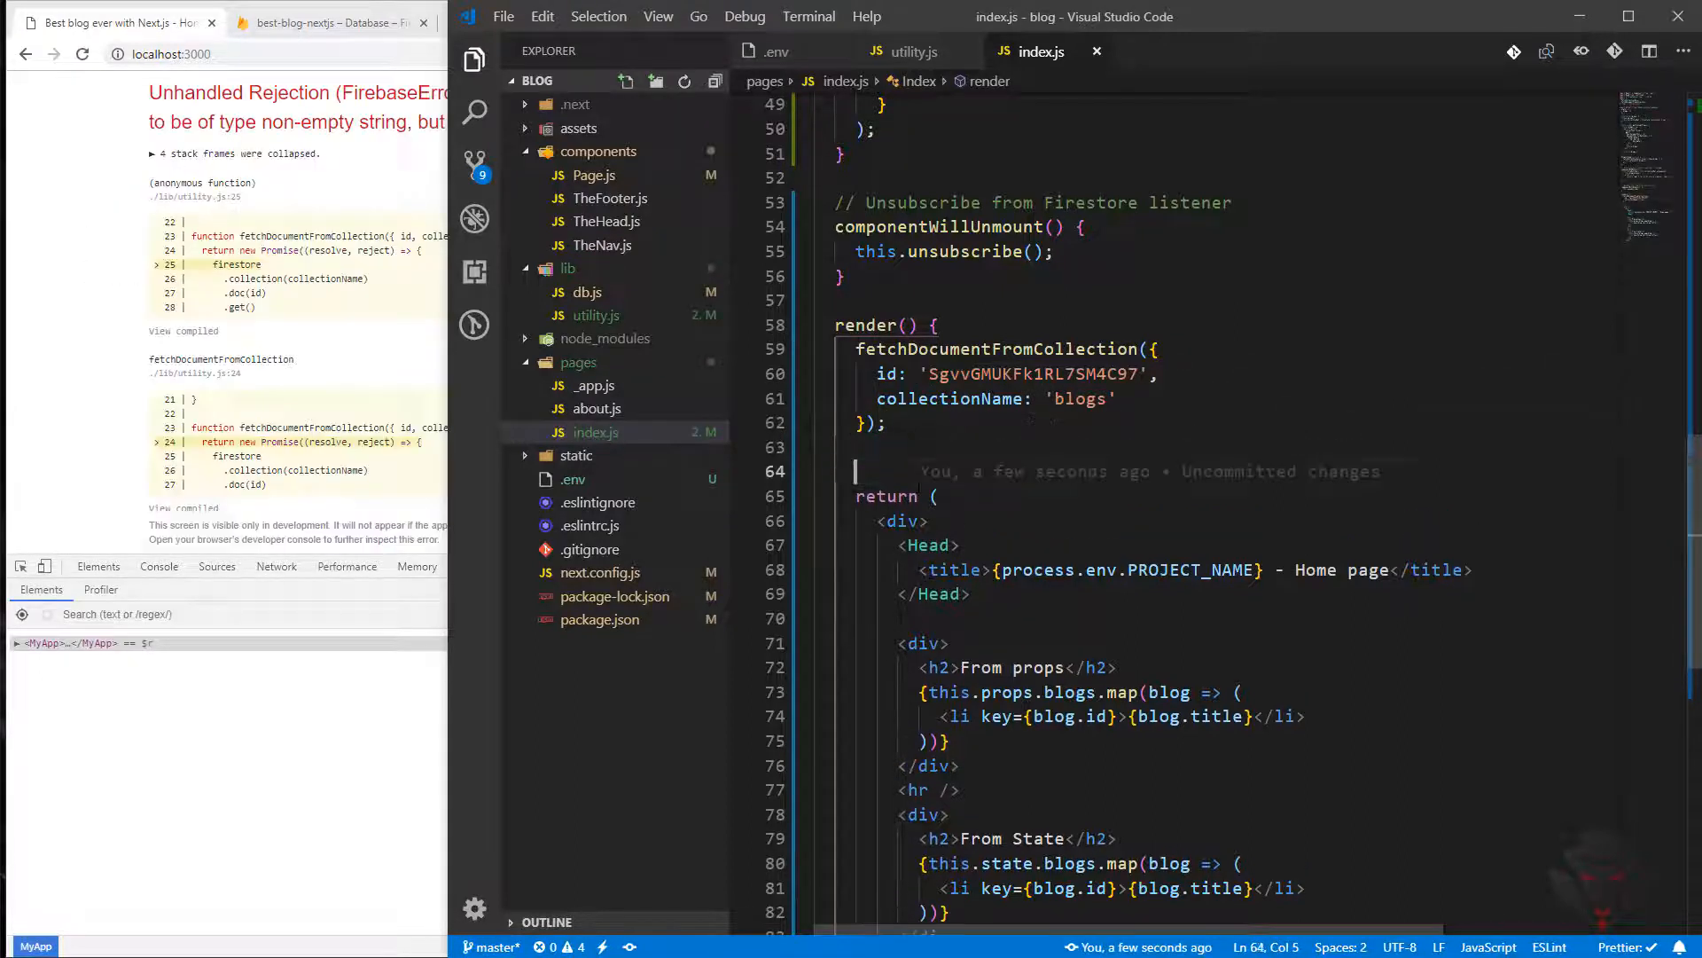
Log the fetchDocumentFromCollection result with console.log inside render.
type("console.log")
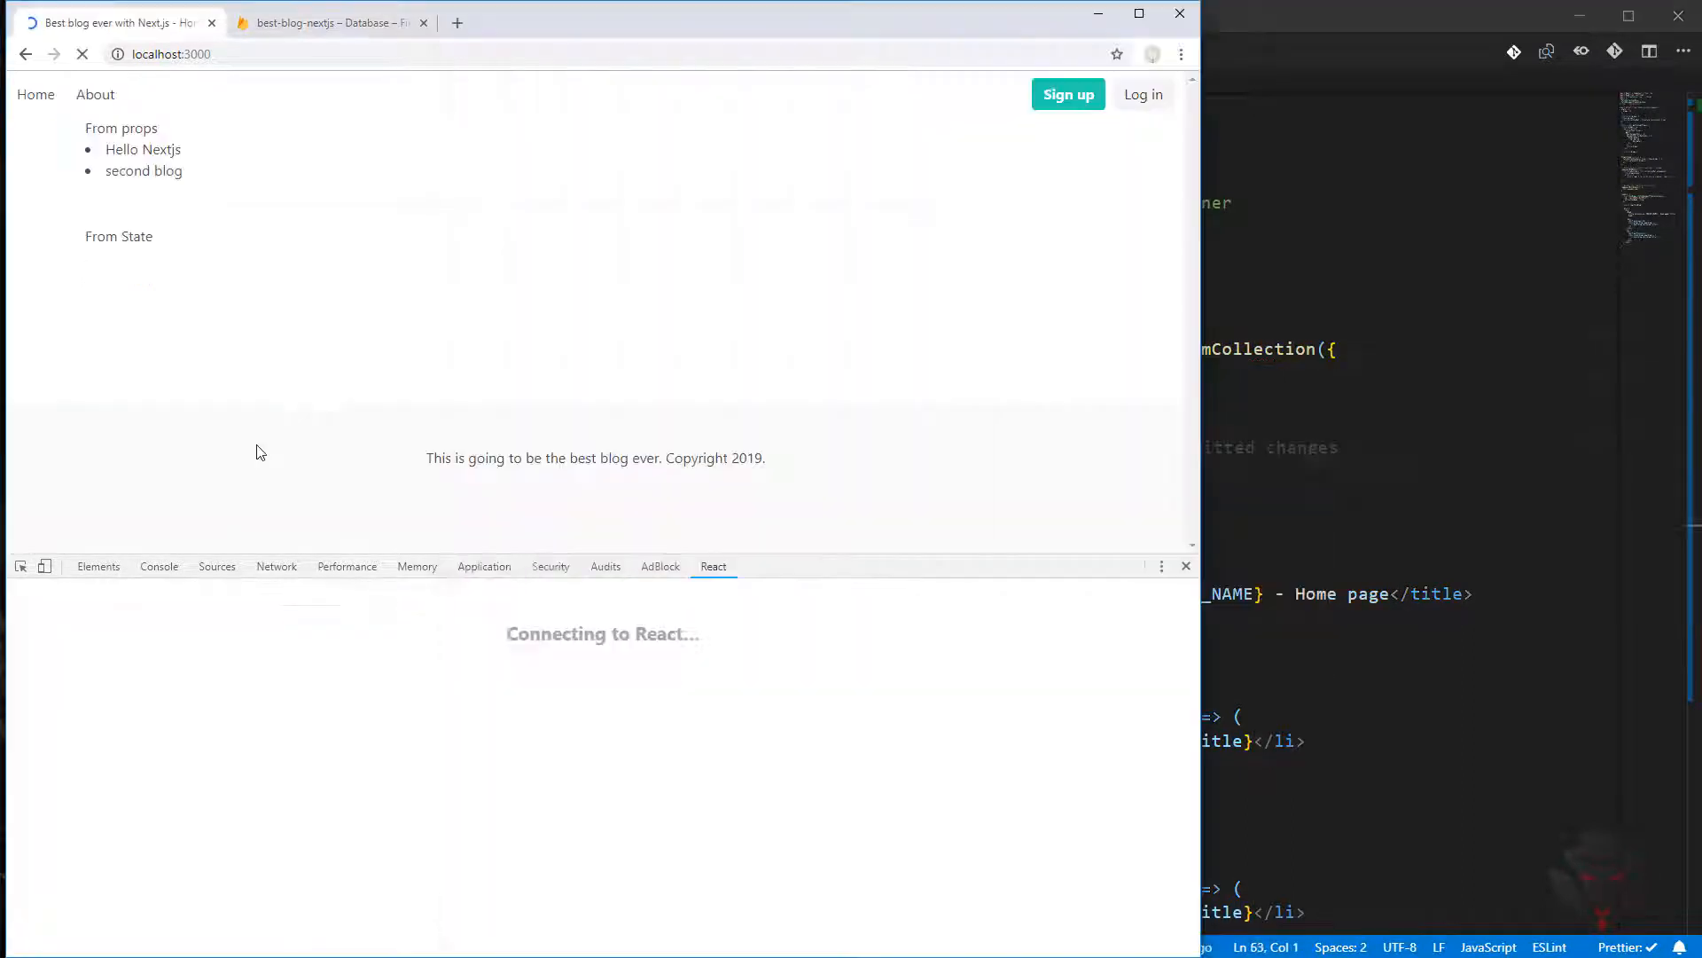
Expand the logged Promise and its resolved value to reveal the Hello Nextjs blog fields.
left_click(159, 565)
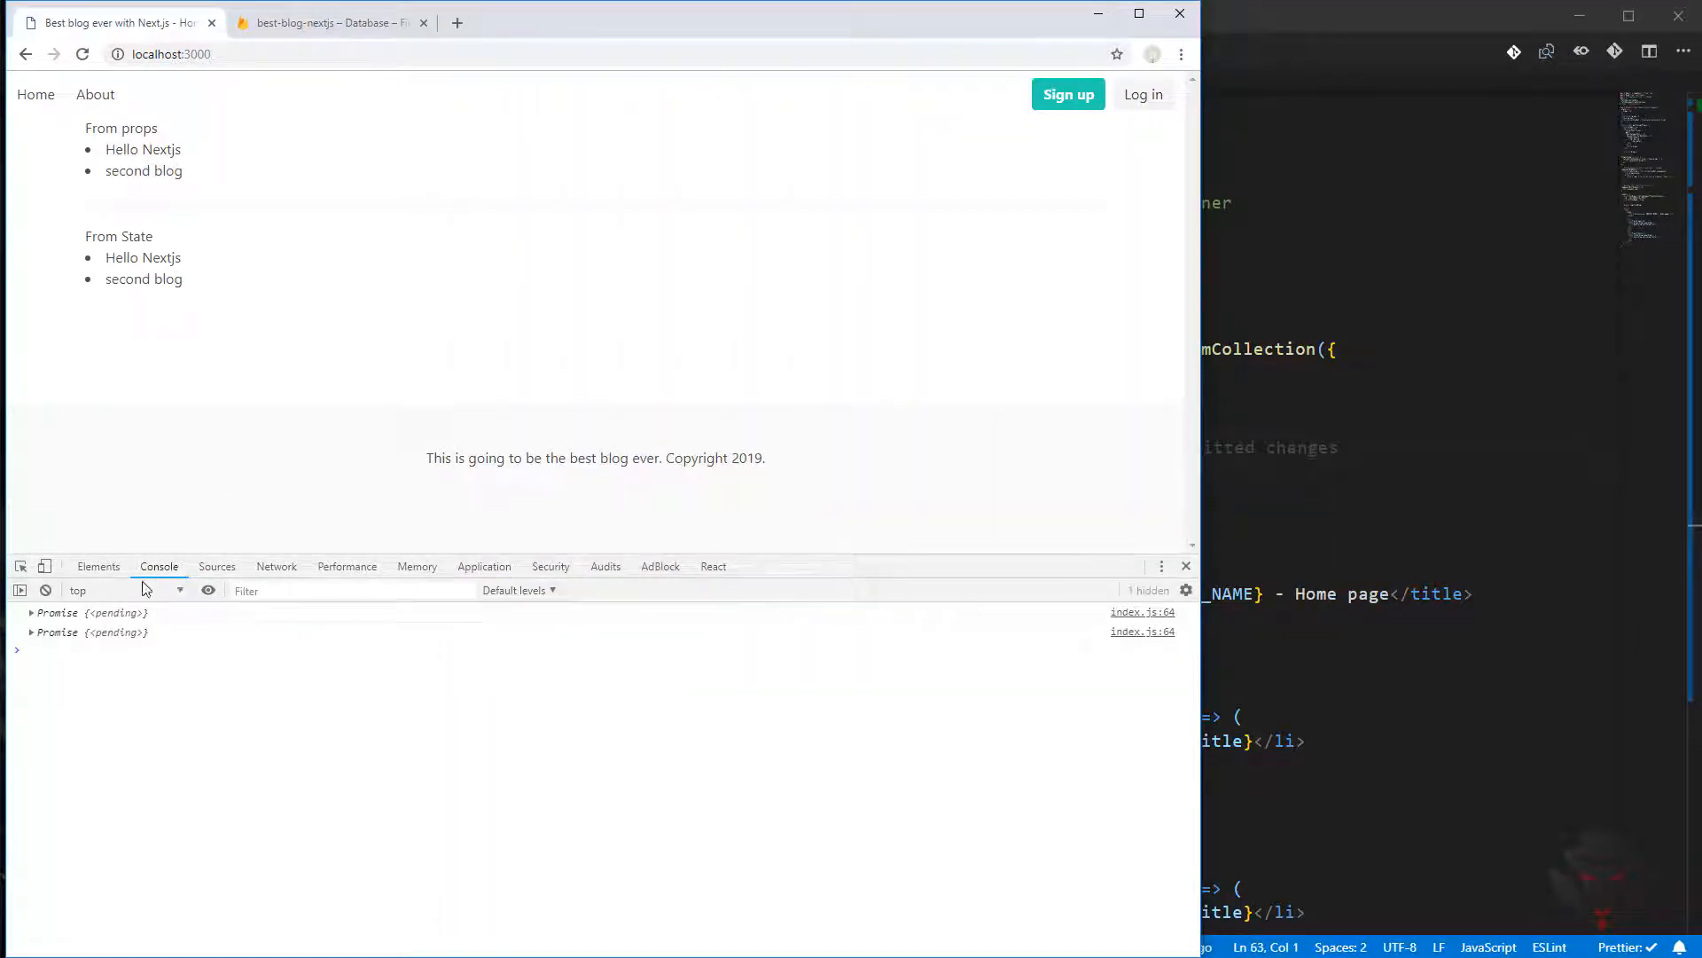
left_click(31, 632)
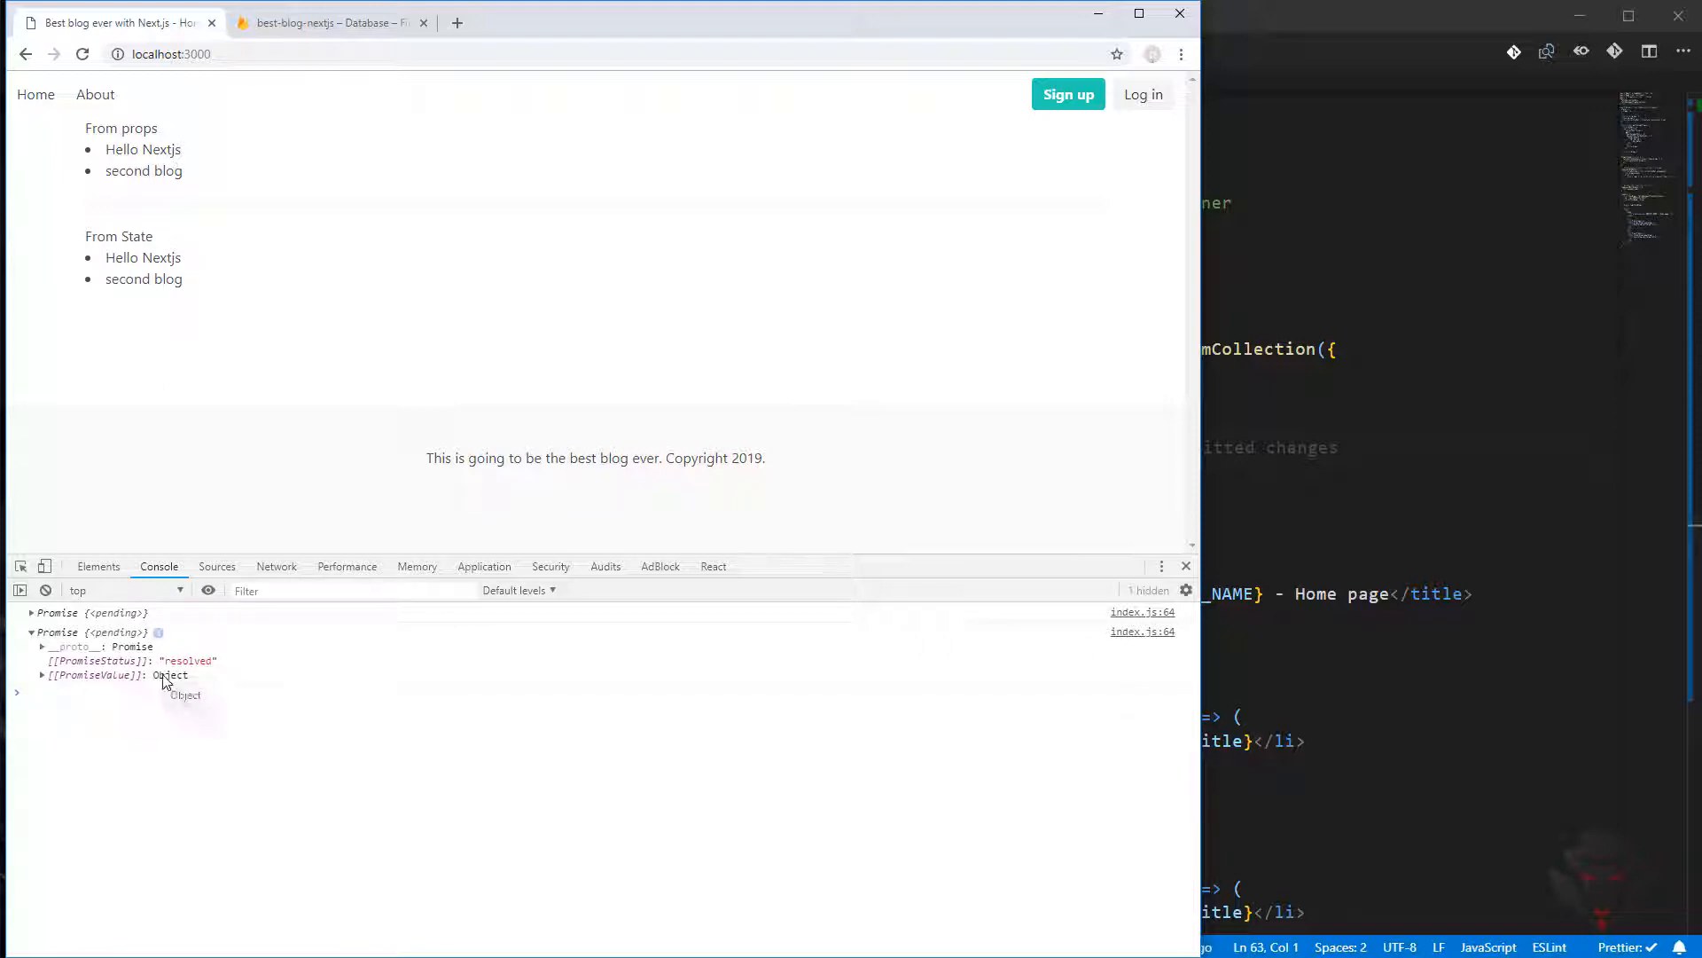
left_click(42, 674)
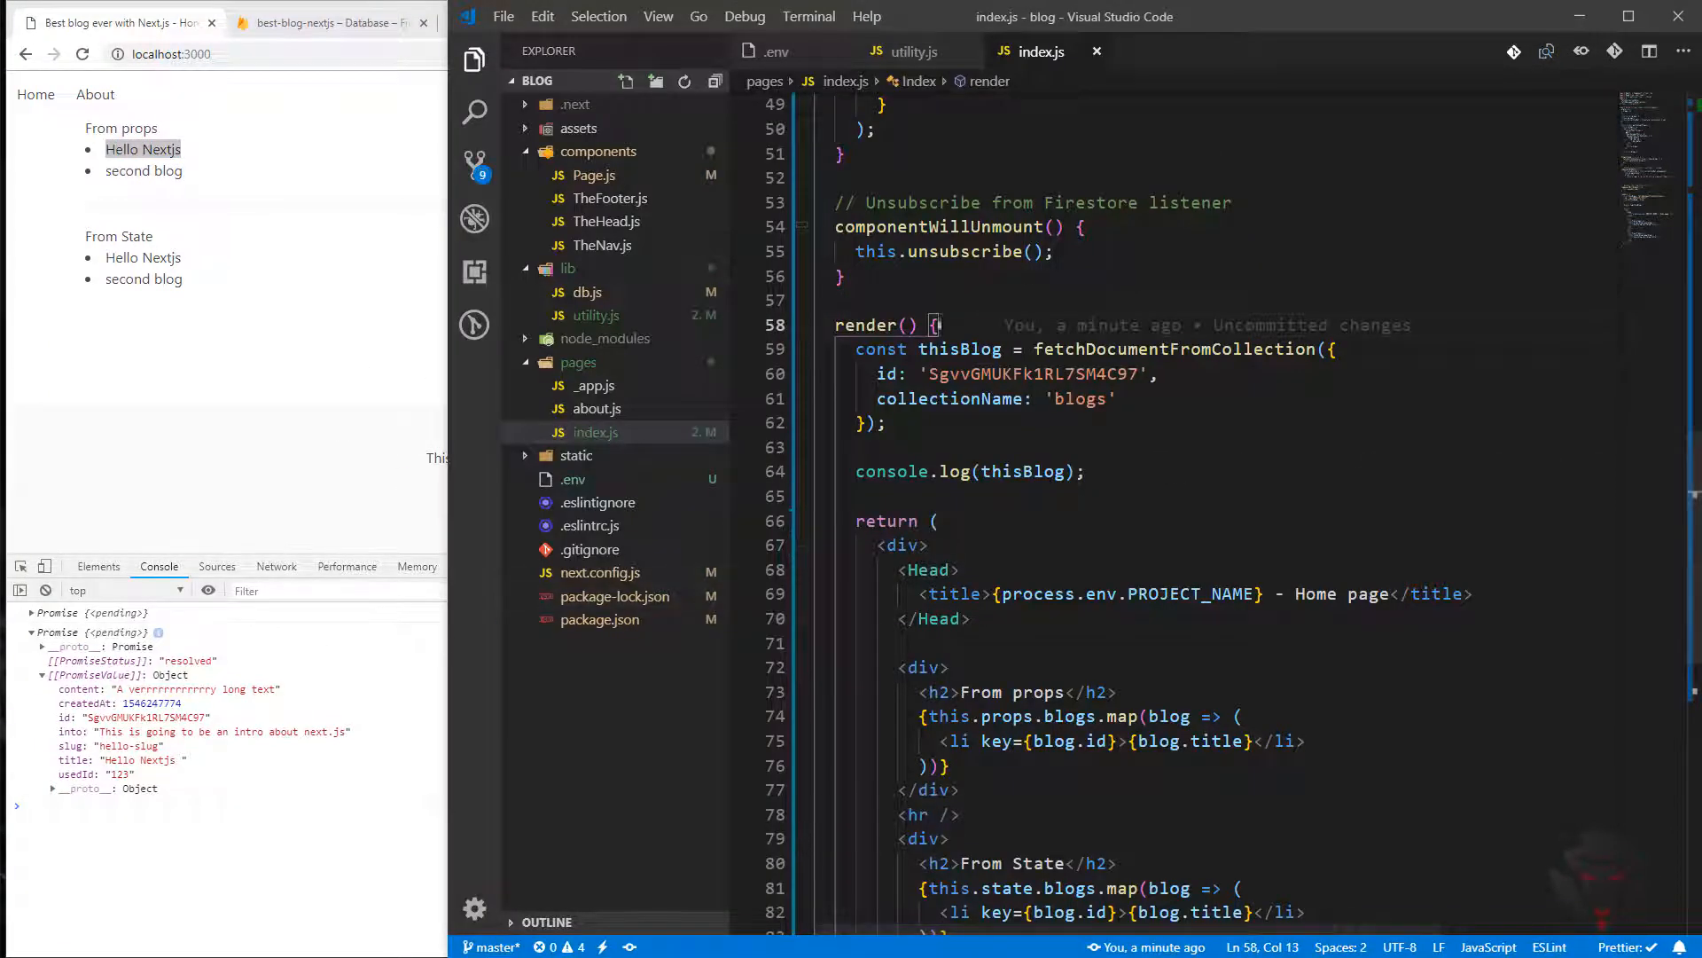
mouse_move(200, 348)
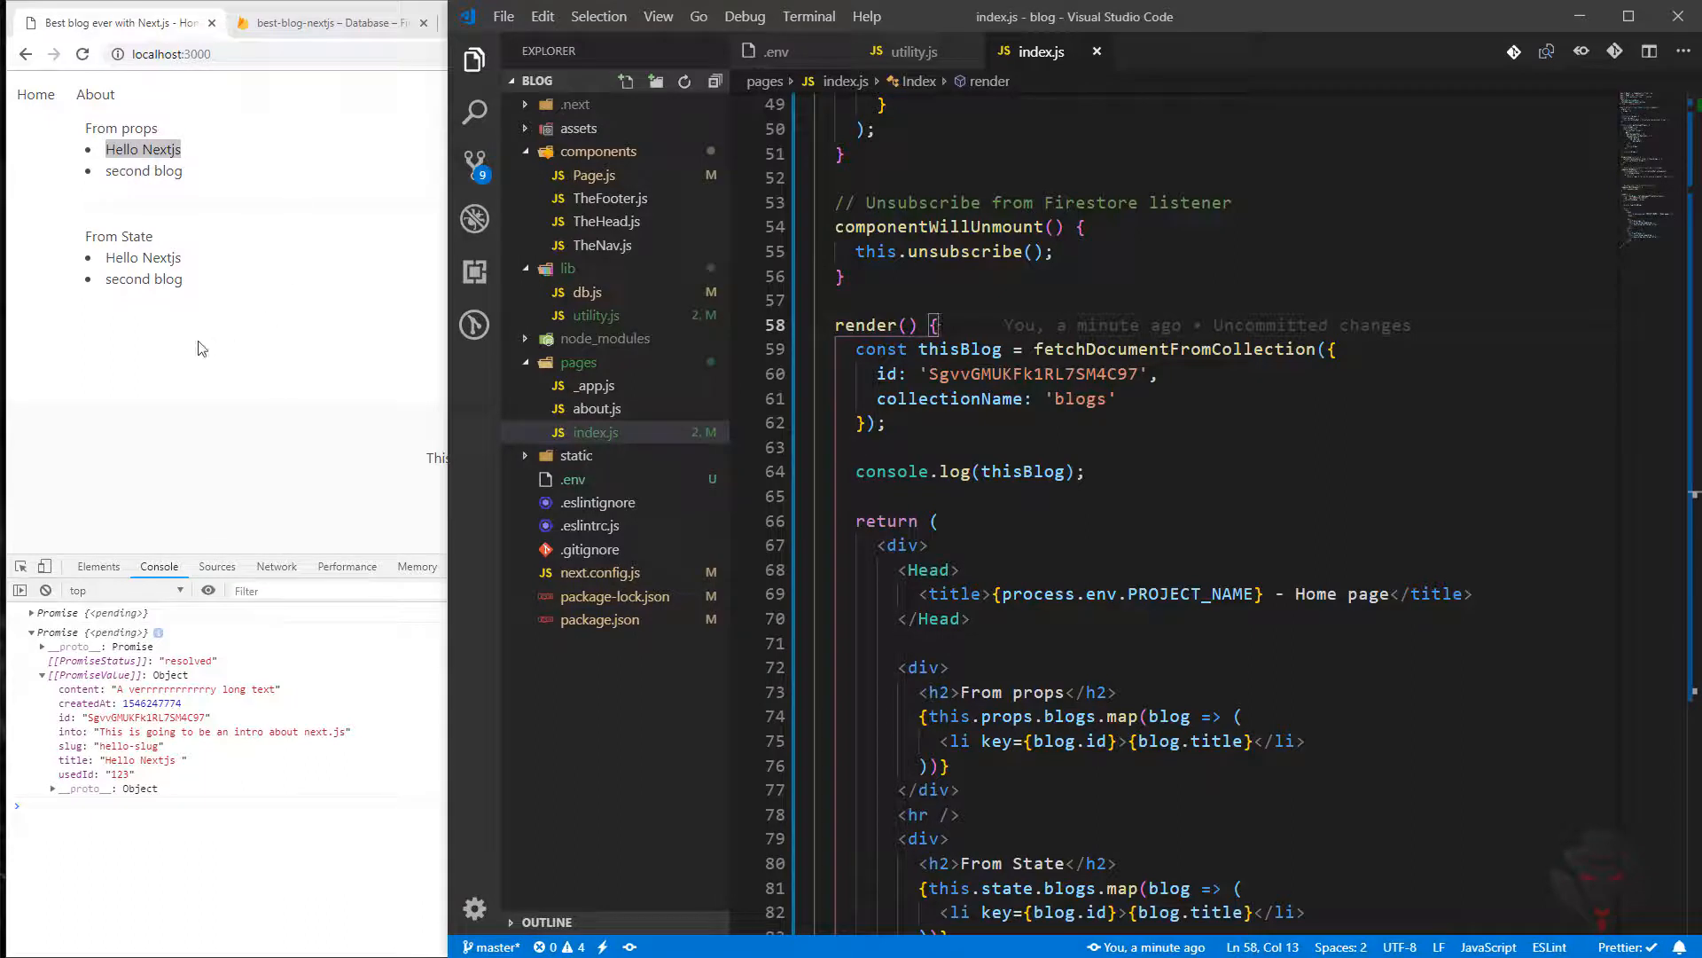